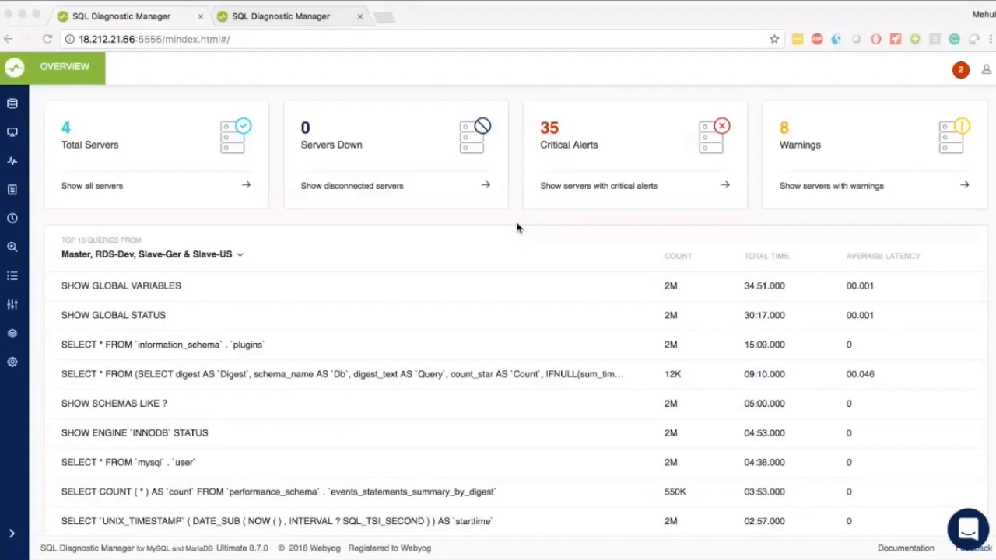
pyautogui.moveTo(468, 221)
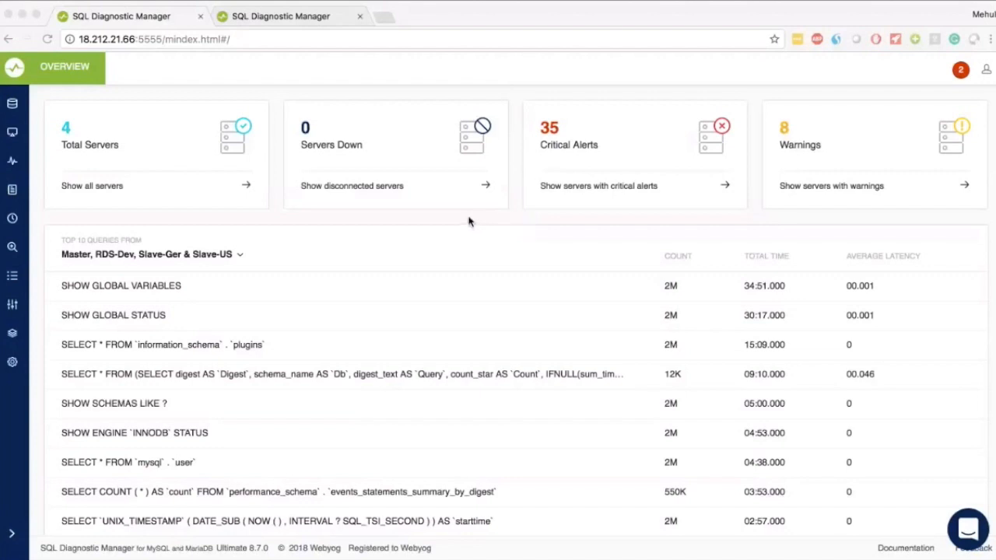
pyautogui.moveTo(429, 277)
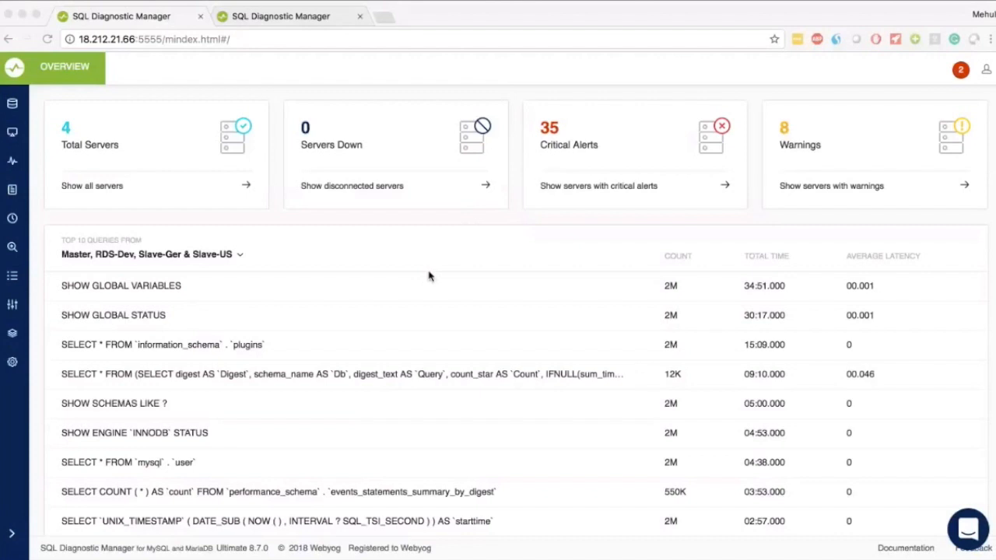
pyautogui.moveTo(119, 100)
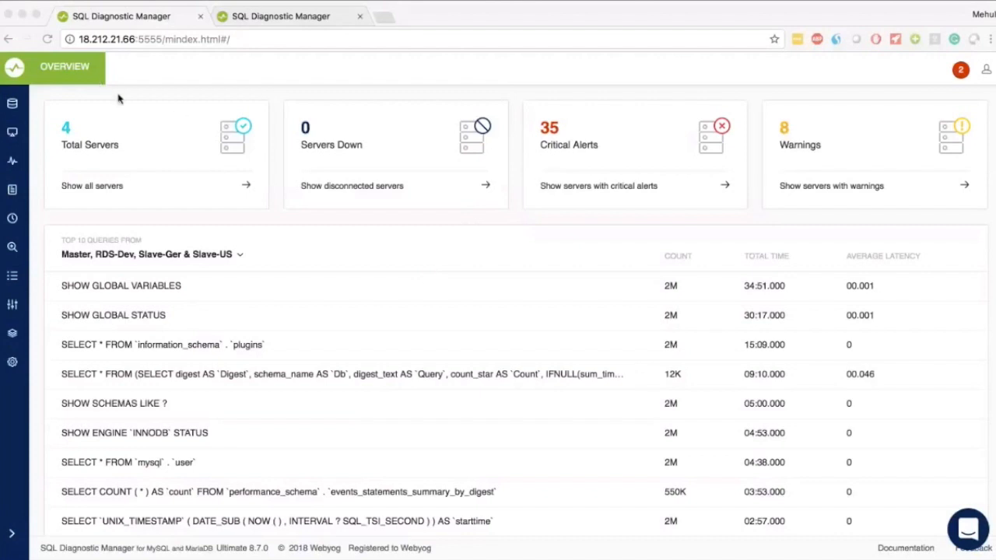
pyautogui.moveTo(233, 198)
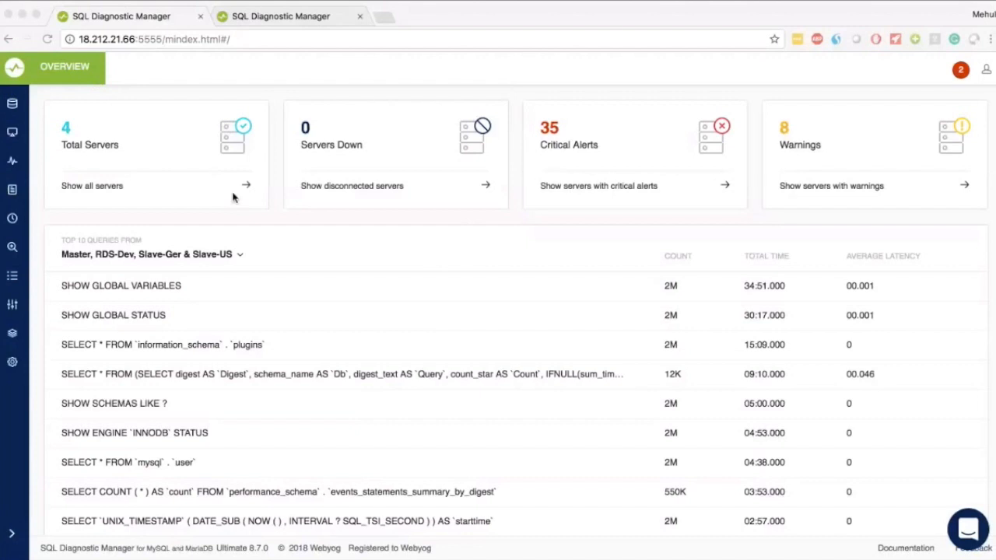
pyautogui.moveTo(208, 202)
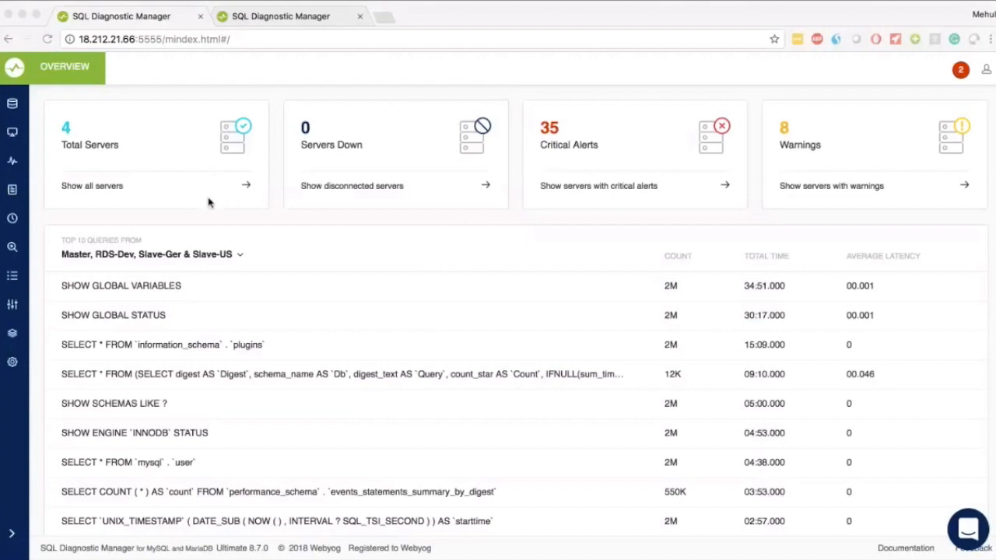
pyautogui.moveTo(189, 203)
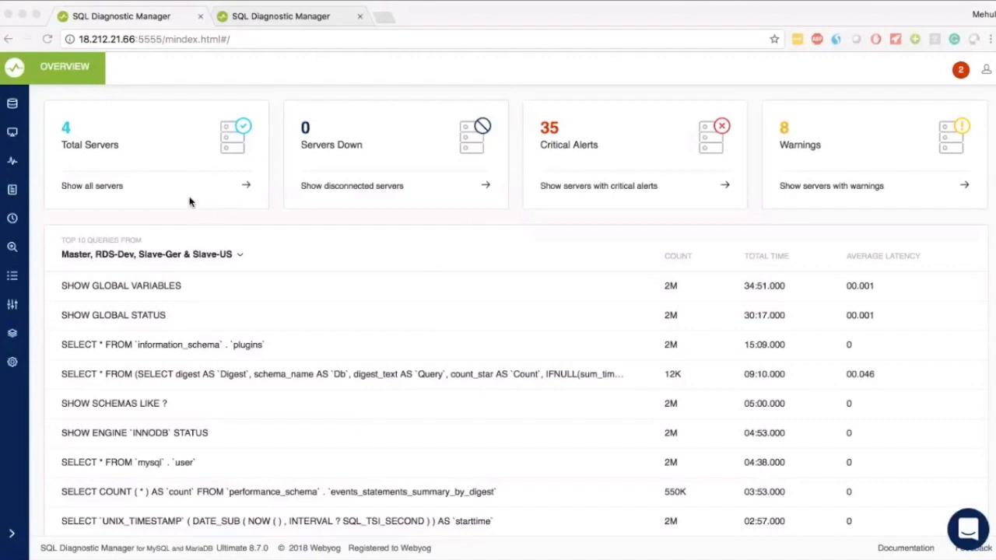
pyautogui.moveTo(374, 208)
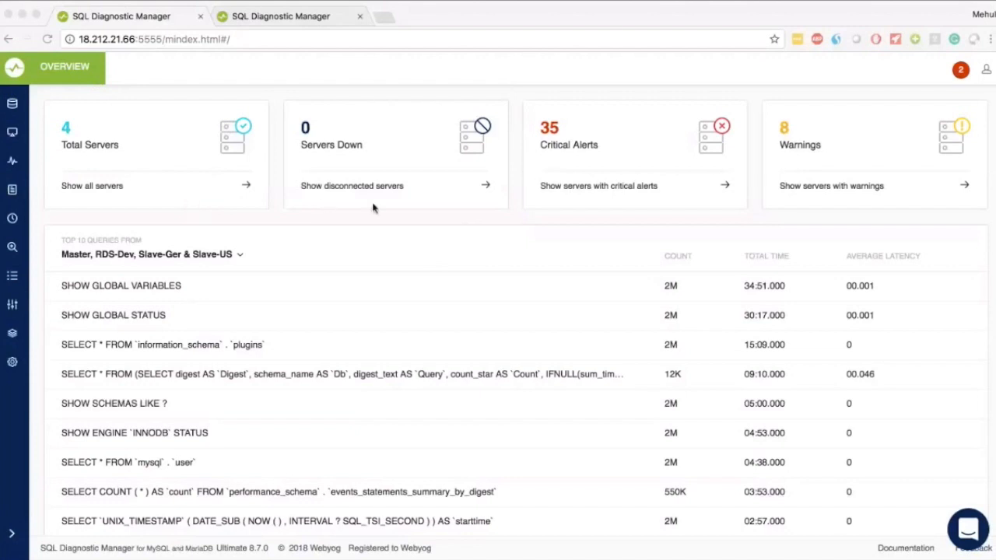
pyautogui.moveTo(688, 185)
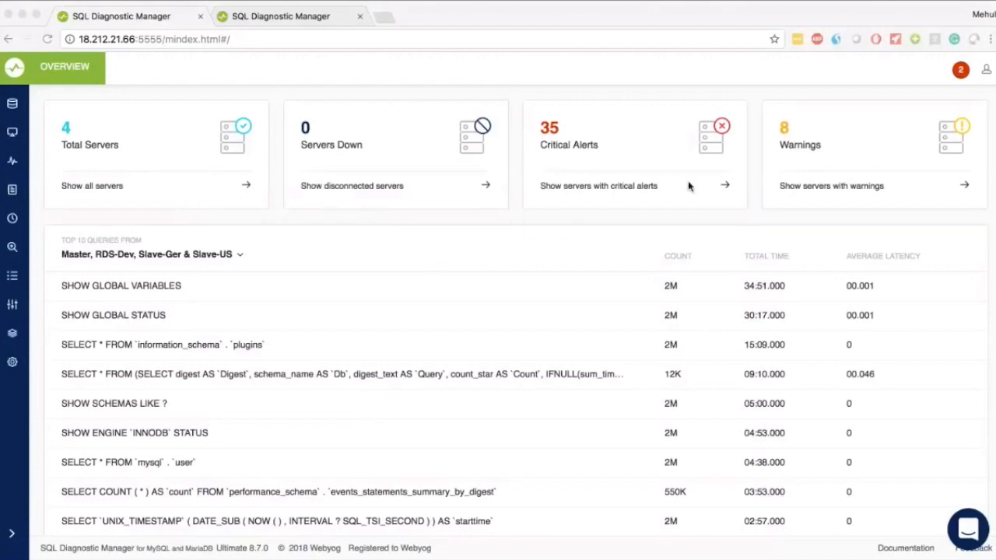
pyautogui.moveTo(839, 190)
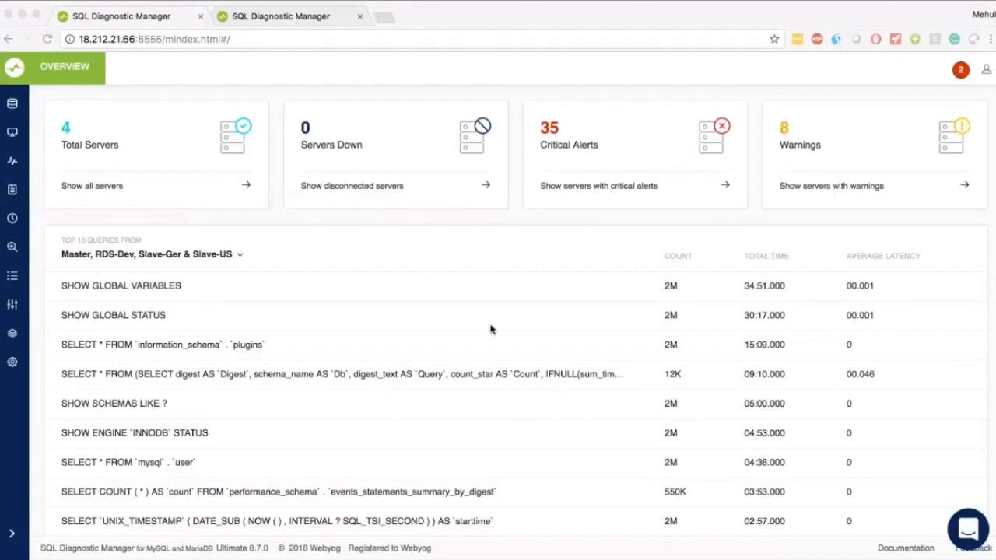
pyautogui.moveTo(142, 255)
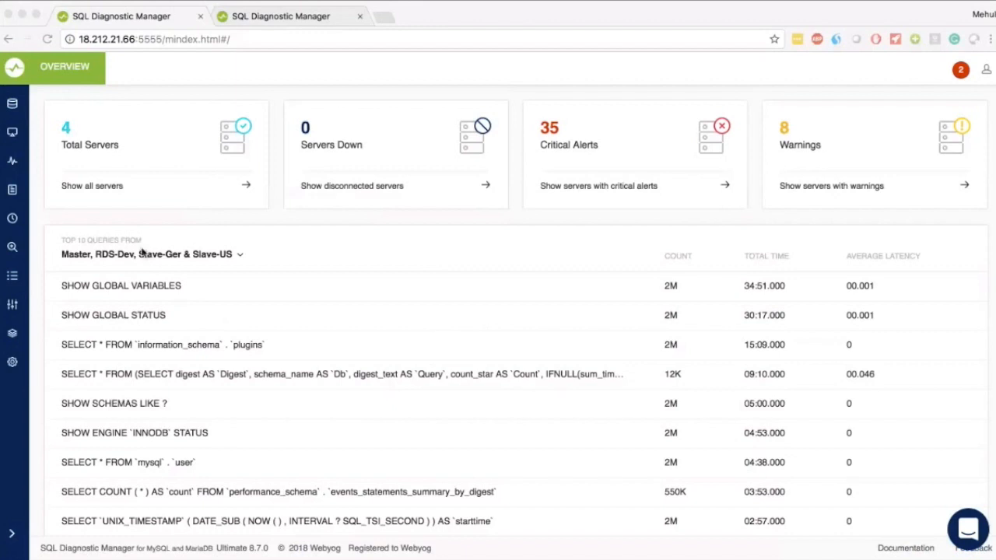
pyautogui.moveTo(156, 280)
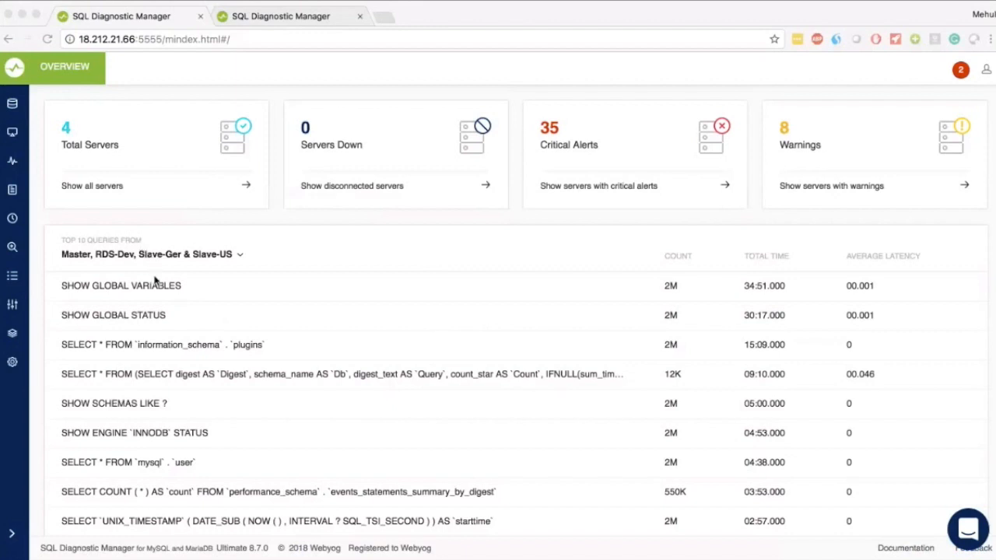
# Review the SHOW GLOBAL VARIABLES query details, then show the Servers page listing Slave-Ger, Slave-US, RDS-Dev and Master
pyautogui.click(121, 286)
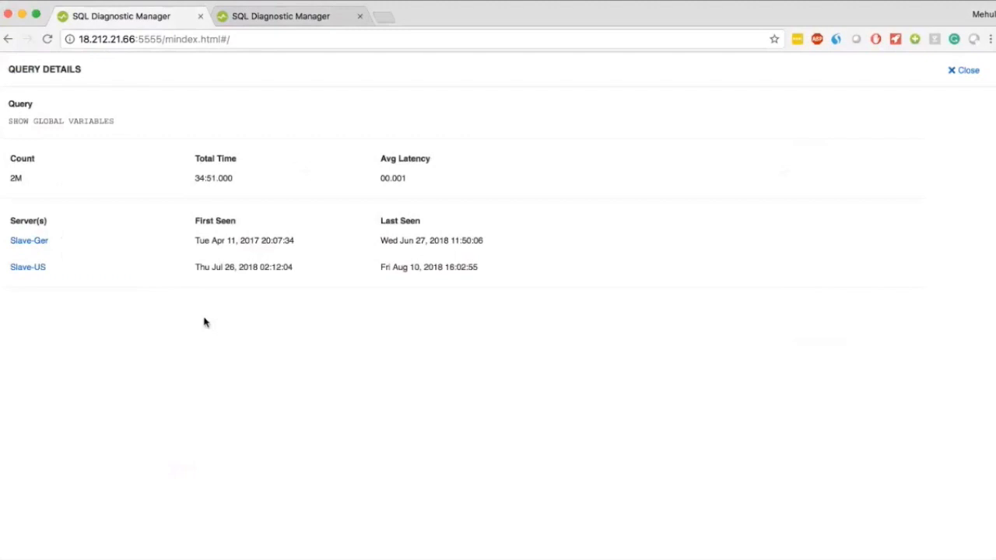
pyautogui.click(963, 70)
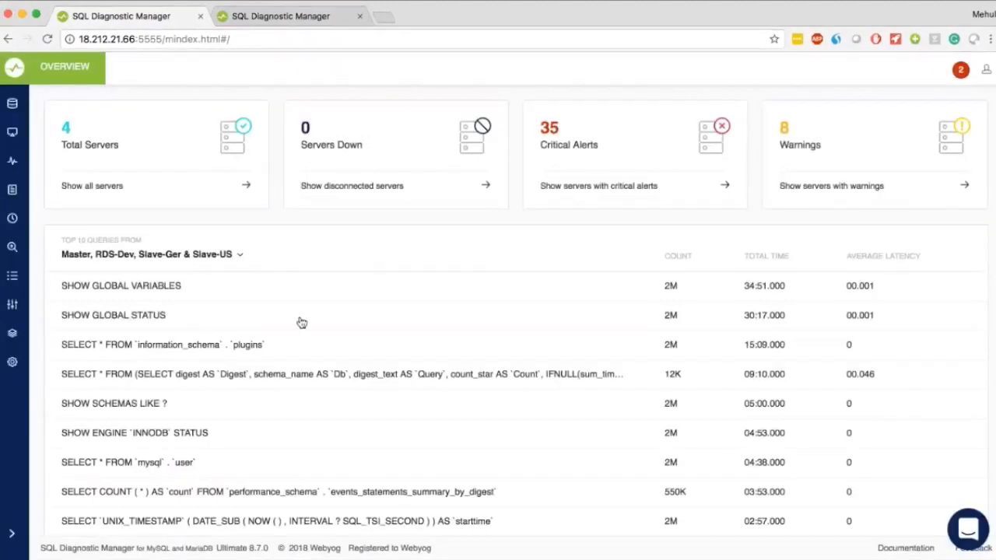
pyautogui.moveTo(414, 241)
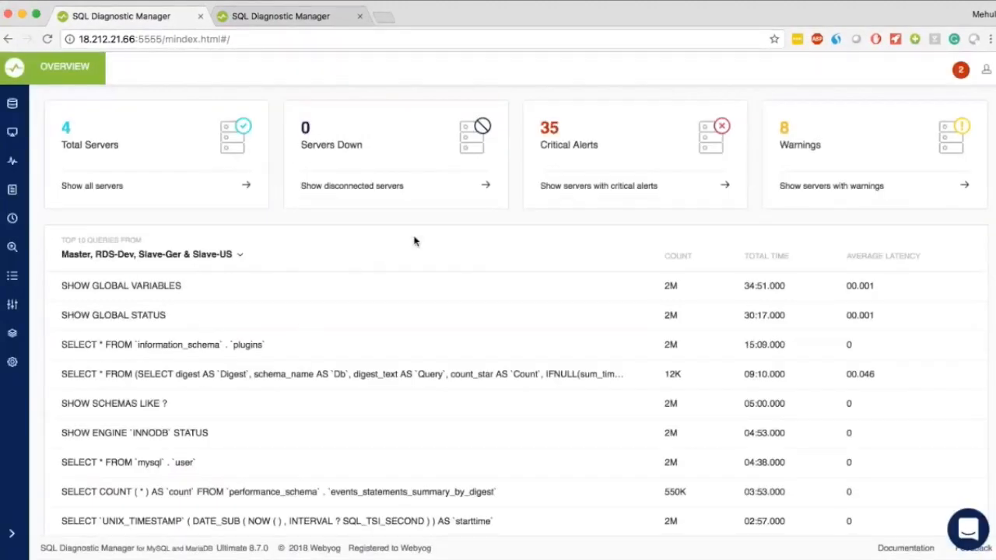
pyautogui.moveTo(395, 302)
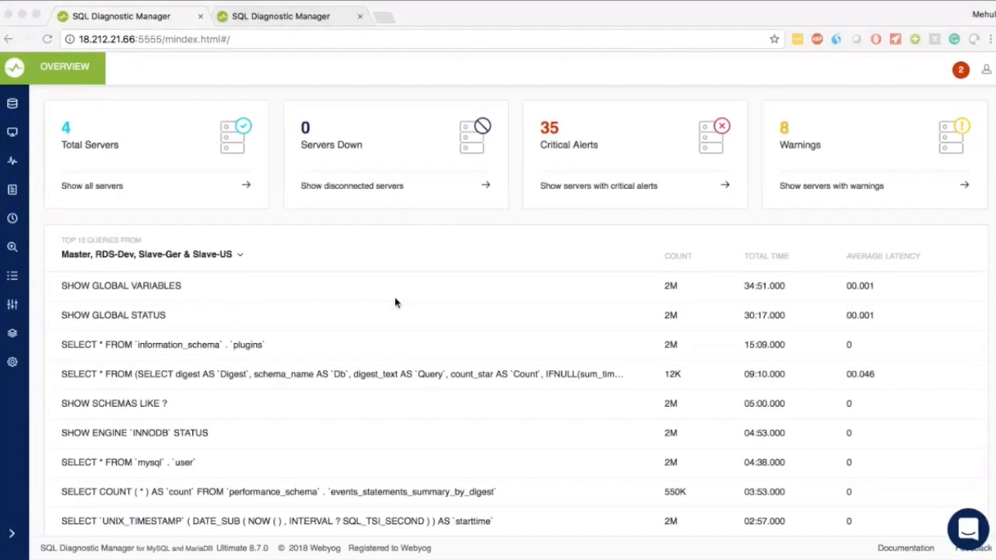
pyautogui.moveTo(439, 220)
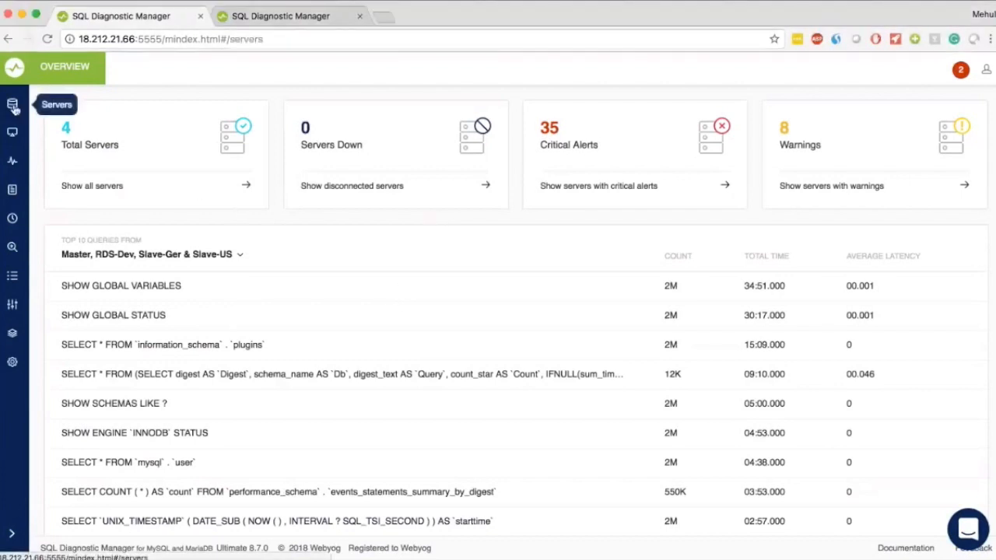
pyautogui.click(12, 103)
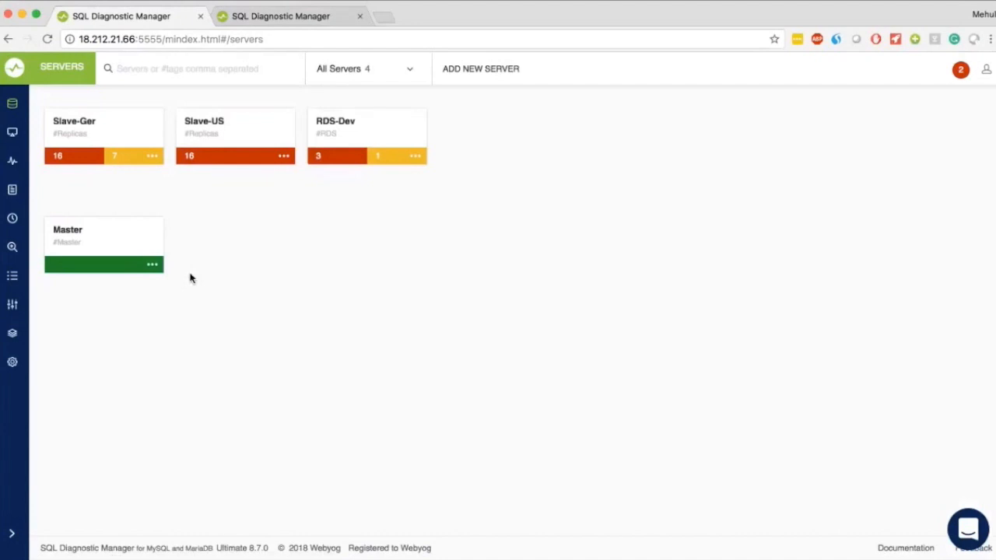
pyautogui.moveTo(155, 170)
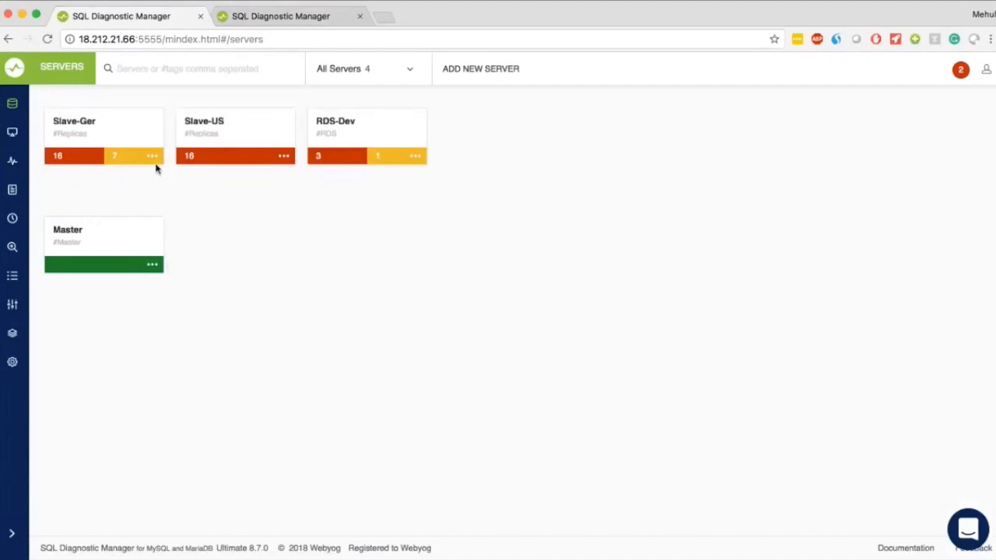
# Show disk usage per database for the Slave-Ger server from its actions menu
pyautogui.click(152, 156)
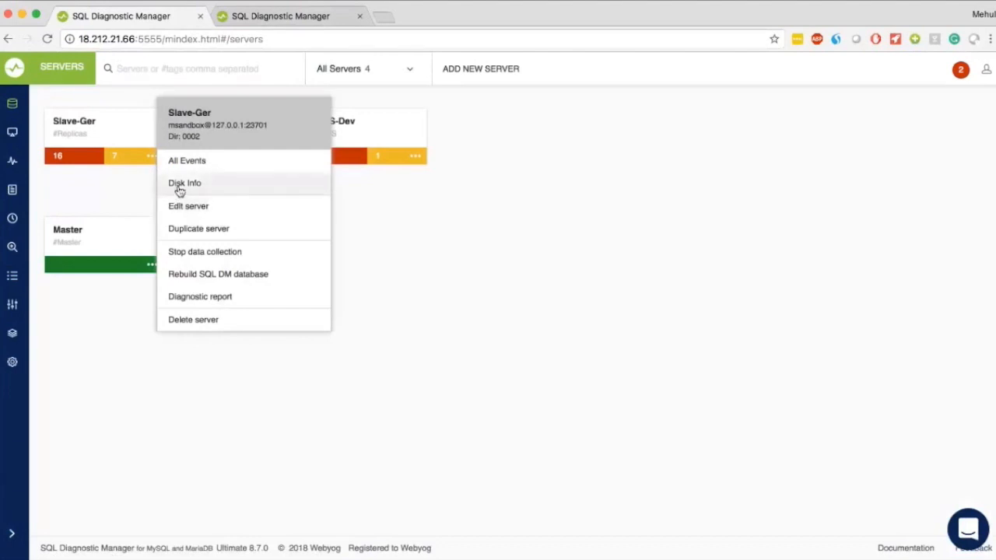
pyautogui.click(183, 183)
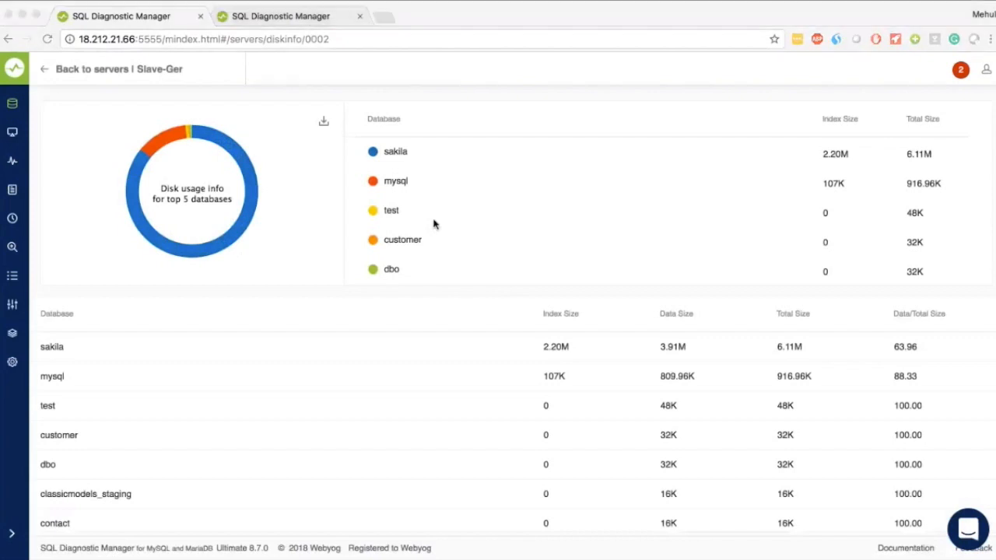
pyautogui.moveTo(377, 323)
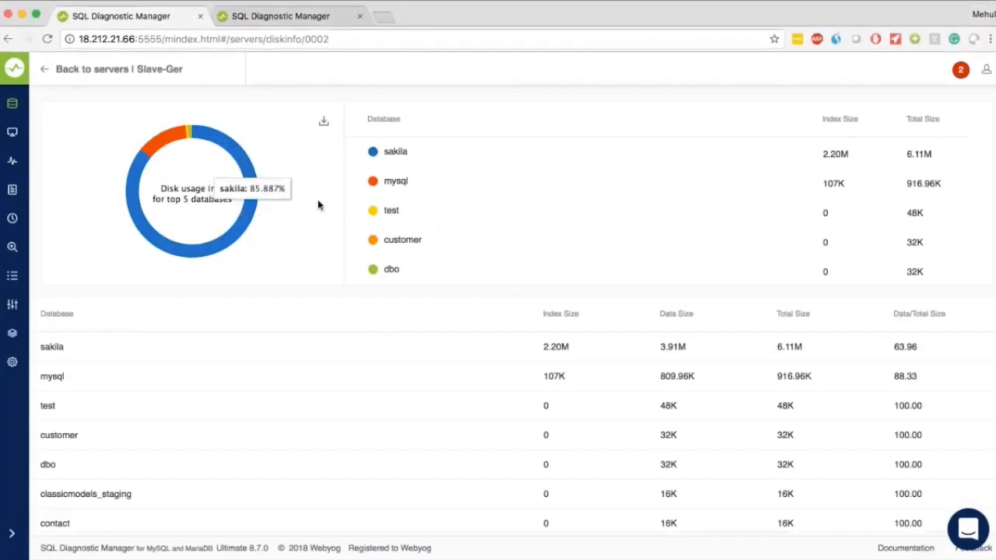
pyautogui.moveTo(590, 366)
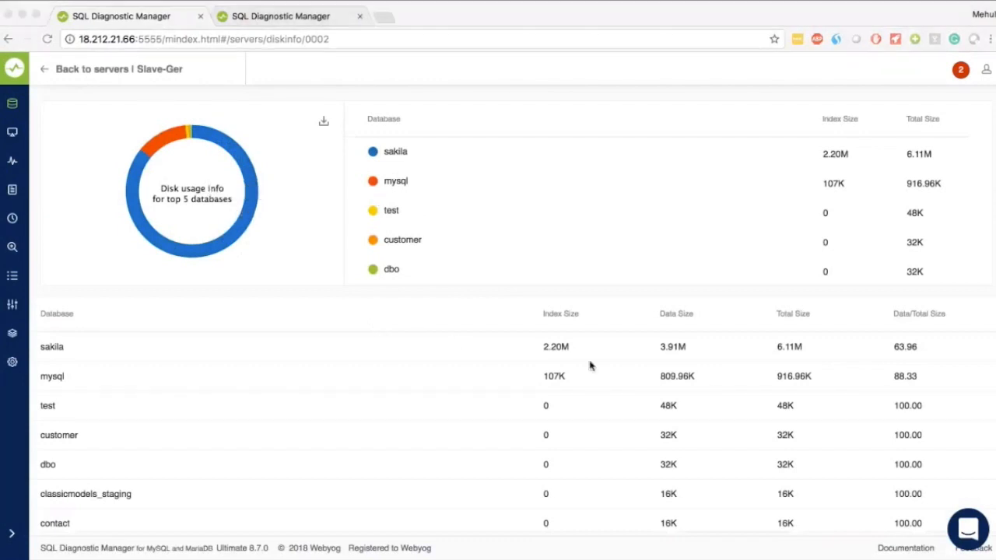
pyautogui.moveTo(792, 348)
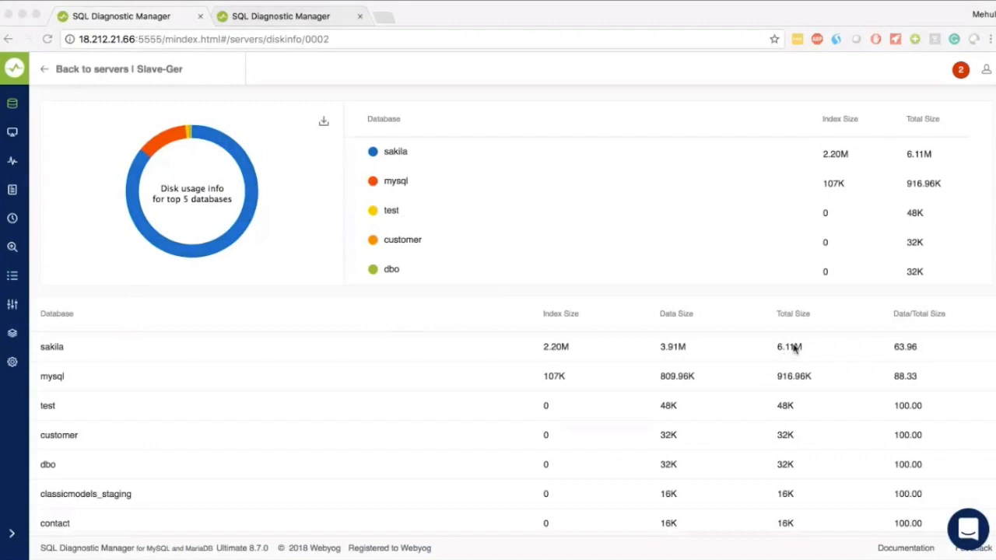
pyautogui.moveTo(537, 348)
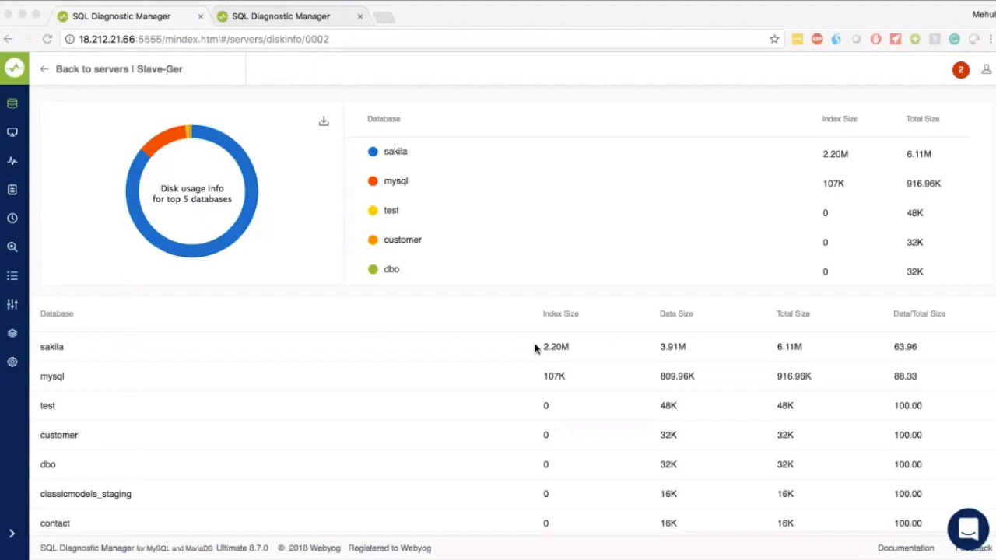
pyautogui.moveTo(259, 218)
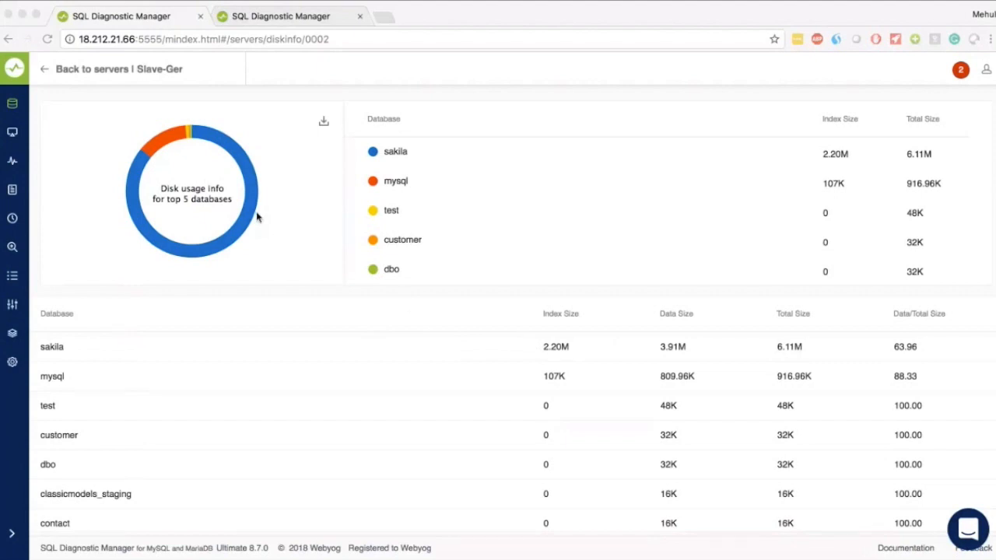
pyautogui.moveTo(242, 217)
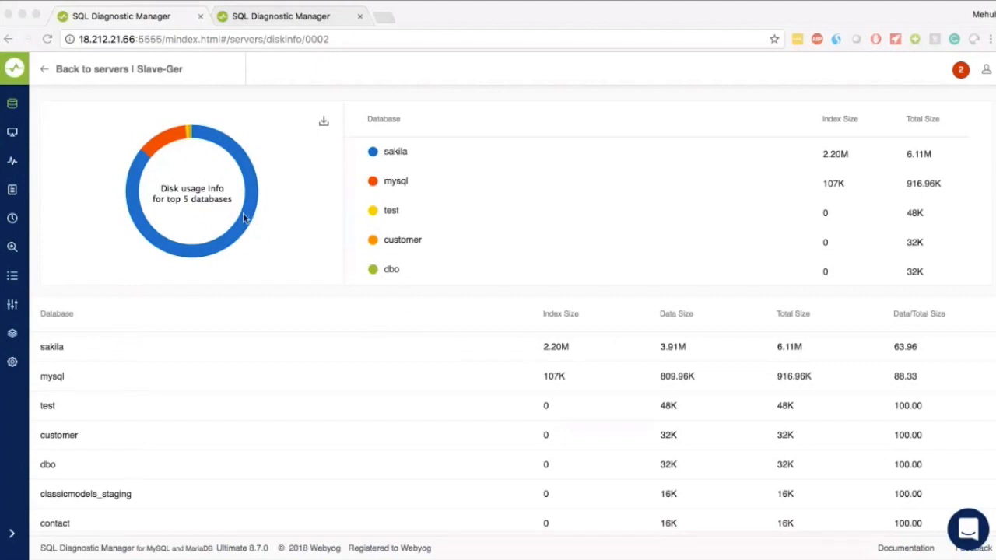
# Drill into the sakila database to see table-level disk usage (rental, payment on top)
pyautogui.click(395, 151)
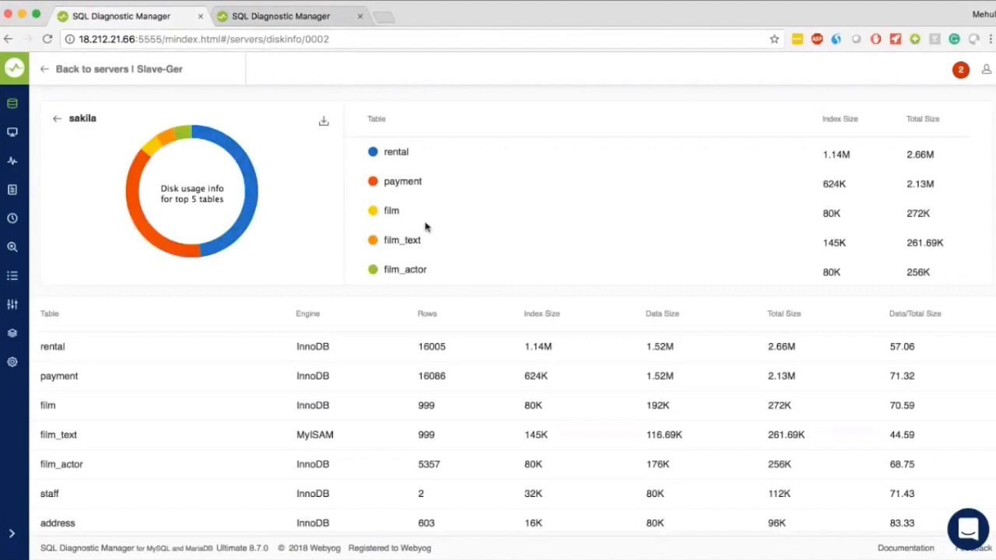
pyautogui.moveTo(433, 304)
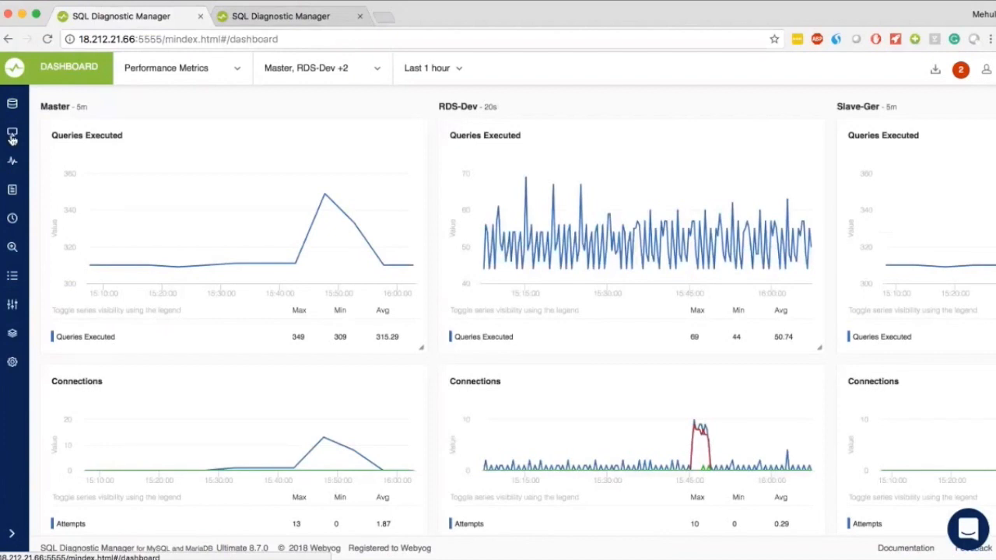
pyautogui.moveTo(623, 265)
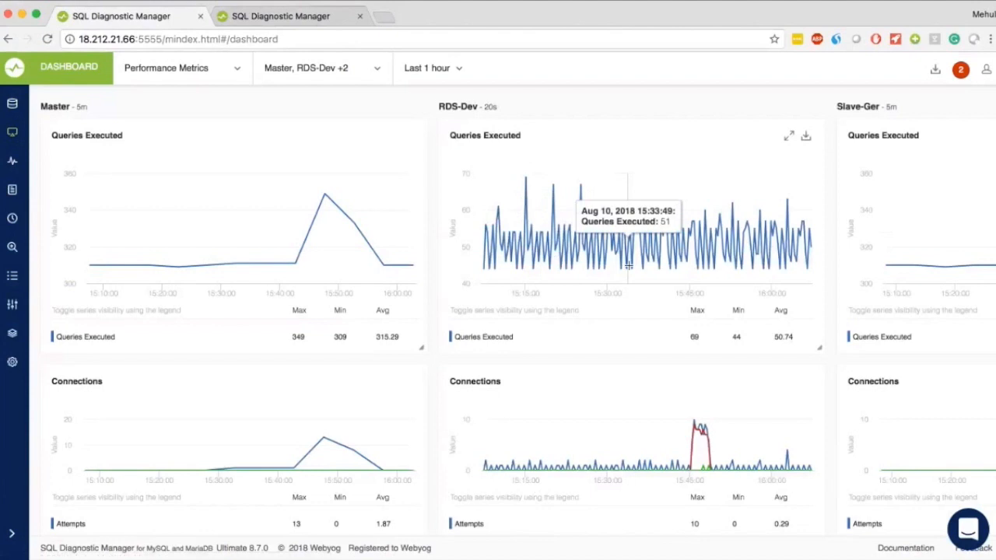
pyautogui.moveTo(787, 184)
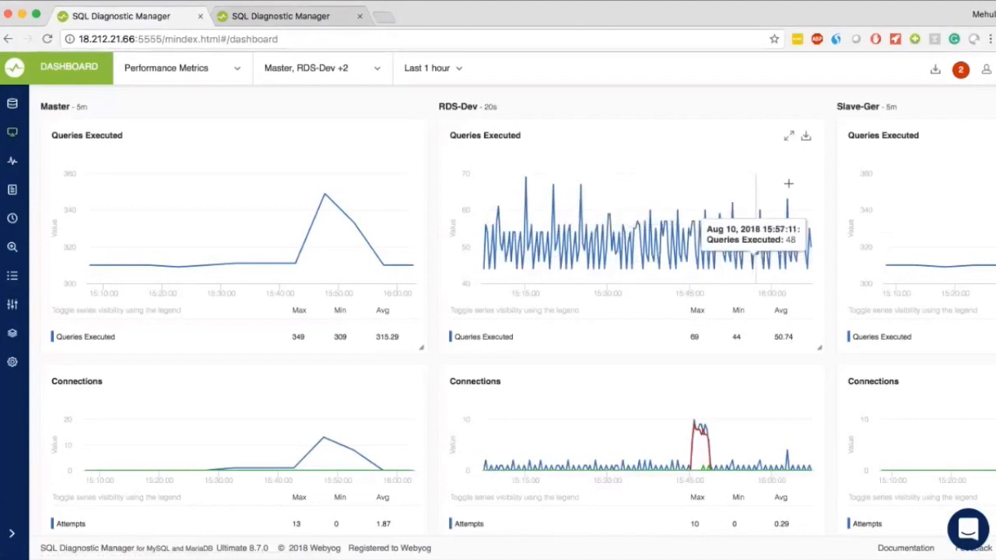
pyautogui.moveTo(828, 137)
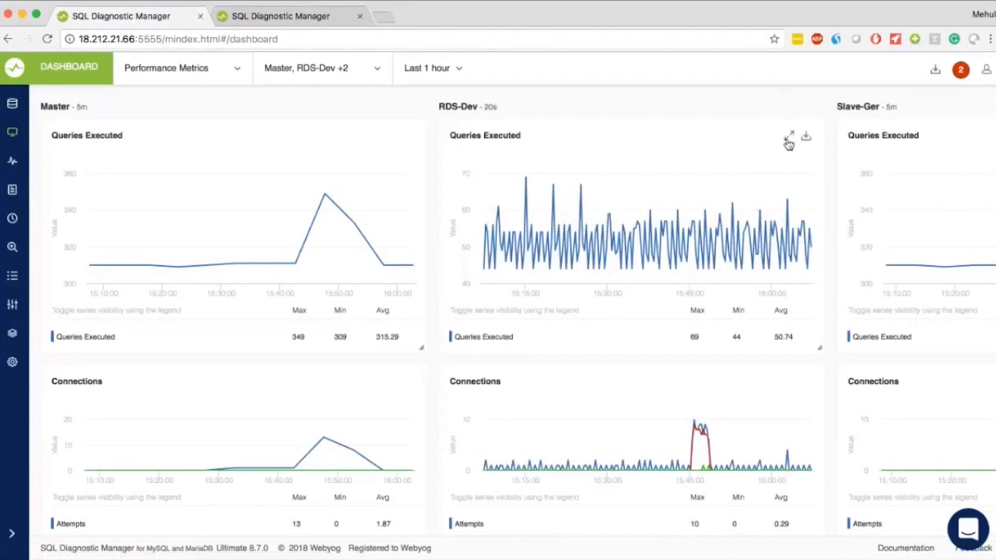
# Expand the RDS-Dev Queries Executed chart and review the queries listed beneath it
pyautogui.click(790, 137)
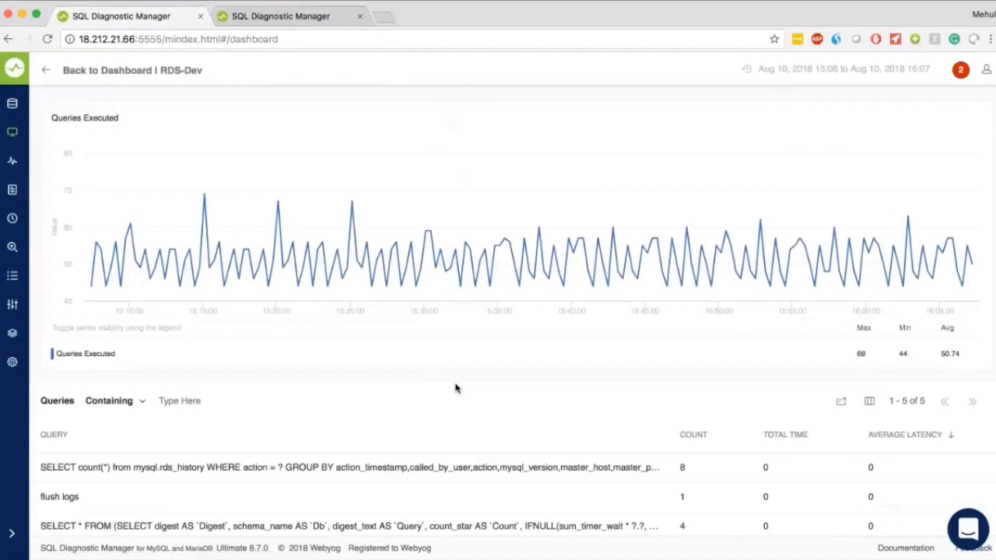
pyautogui.scroll(-3)
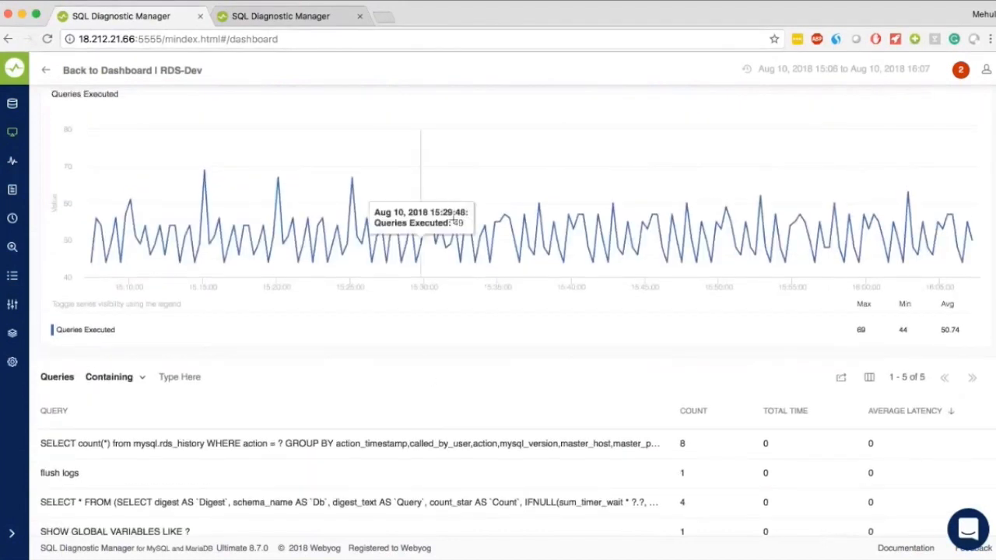
pyautogui.moveTo(423, 240)
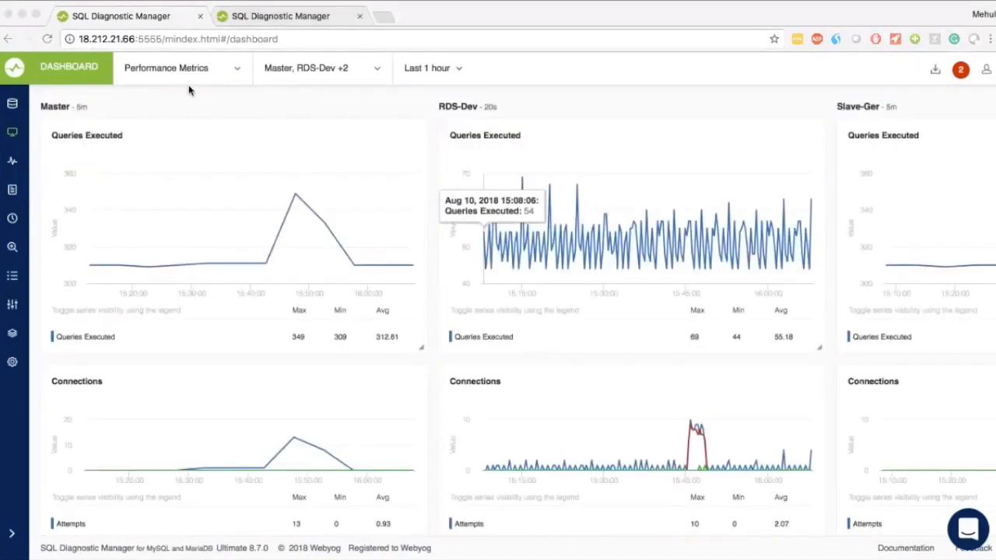
# Create a new dashboard with the MySQL Availability and Connections charts and save it
pyautogui.click(165, 68)
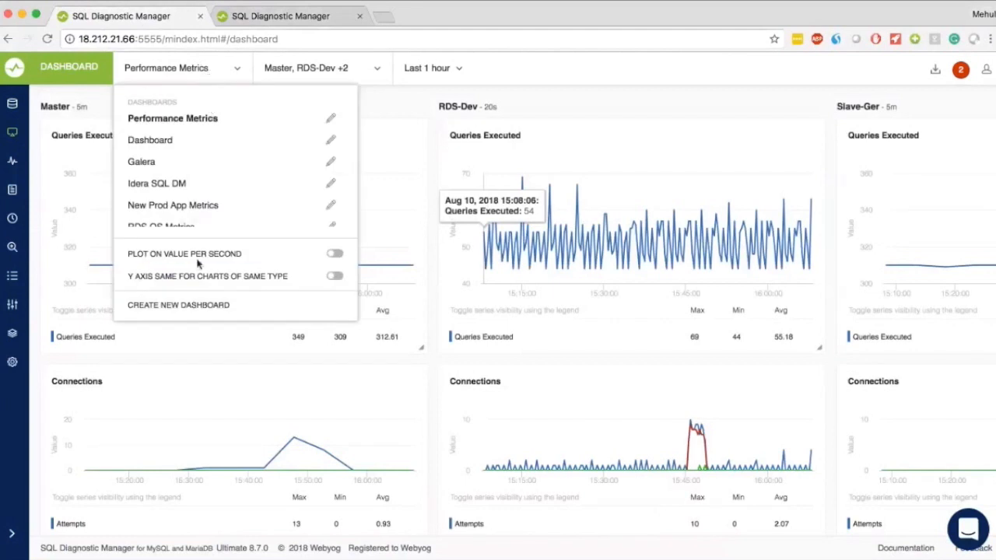
pyautogui.click(178, 303)
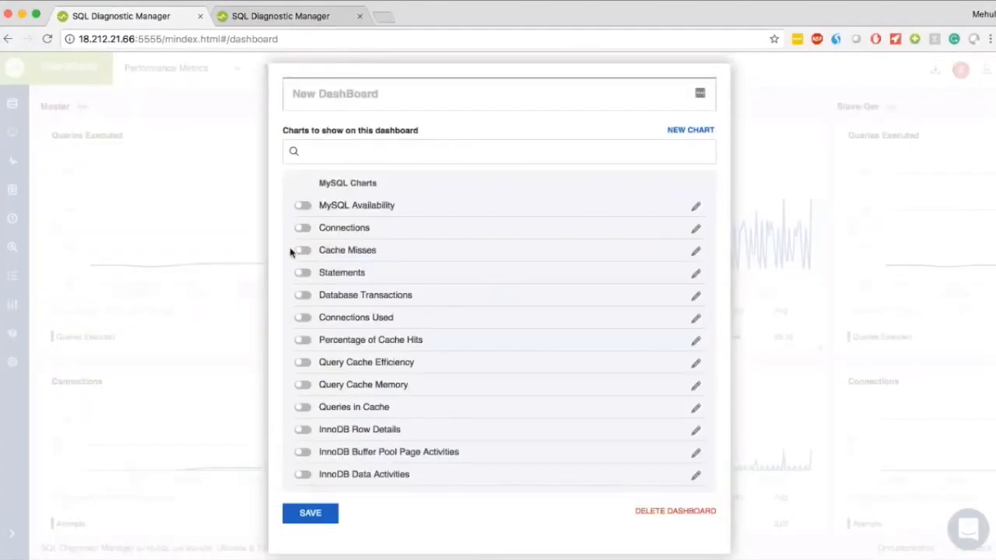
pyautogui.click(302, 228)
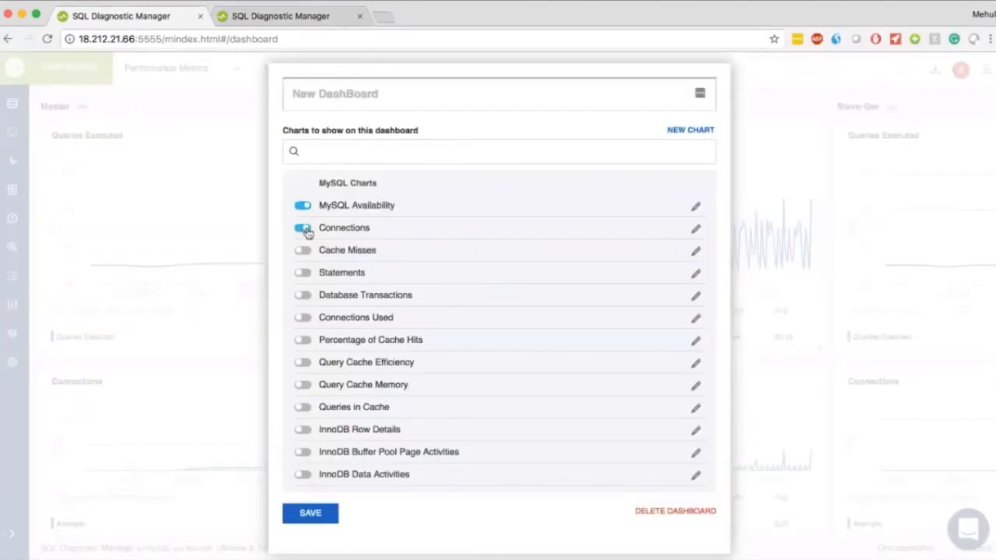
pyautogui.click(302, 227)
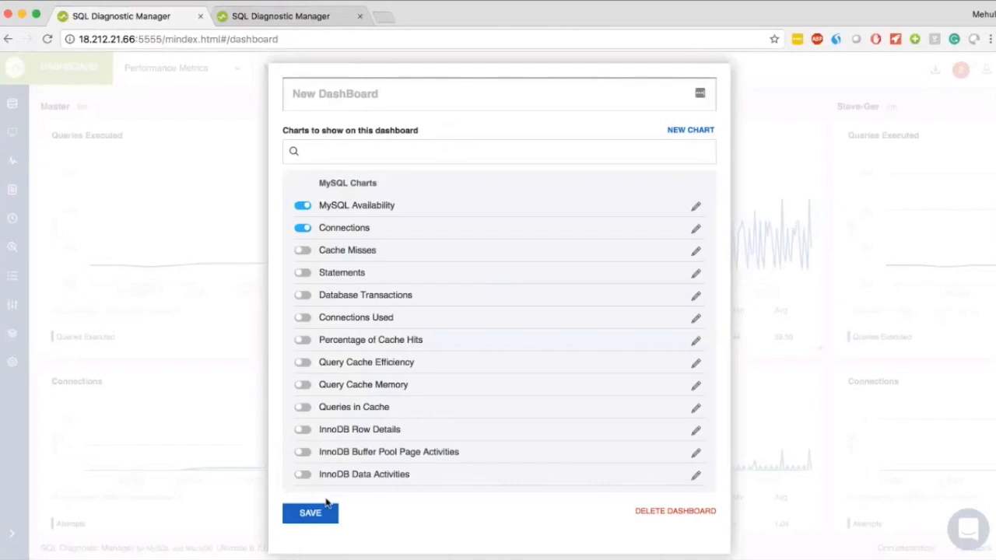
pyautogui.moveTo(428, 317)
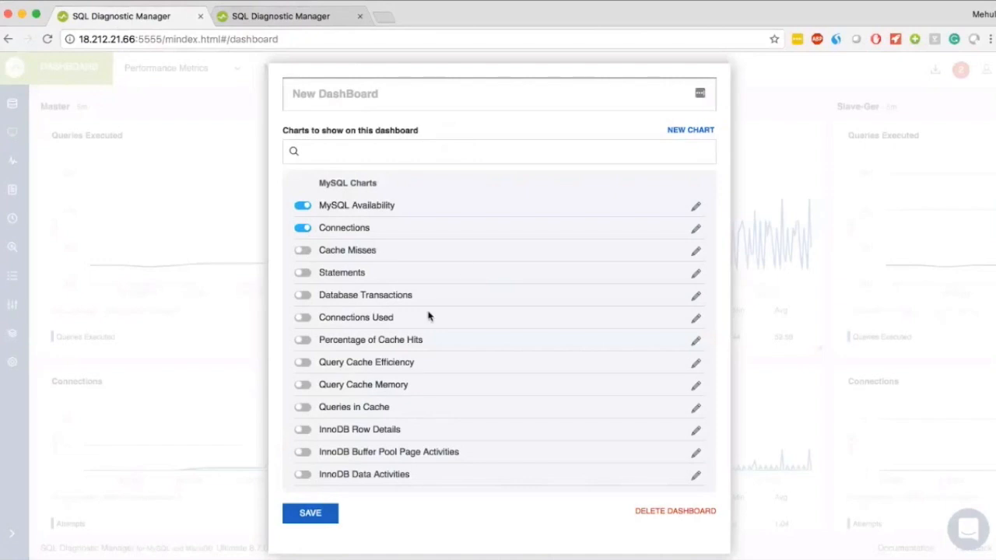
pyautogui.click(310, 513)
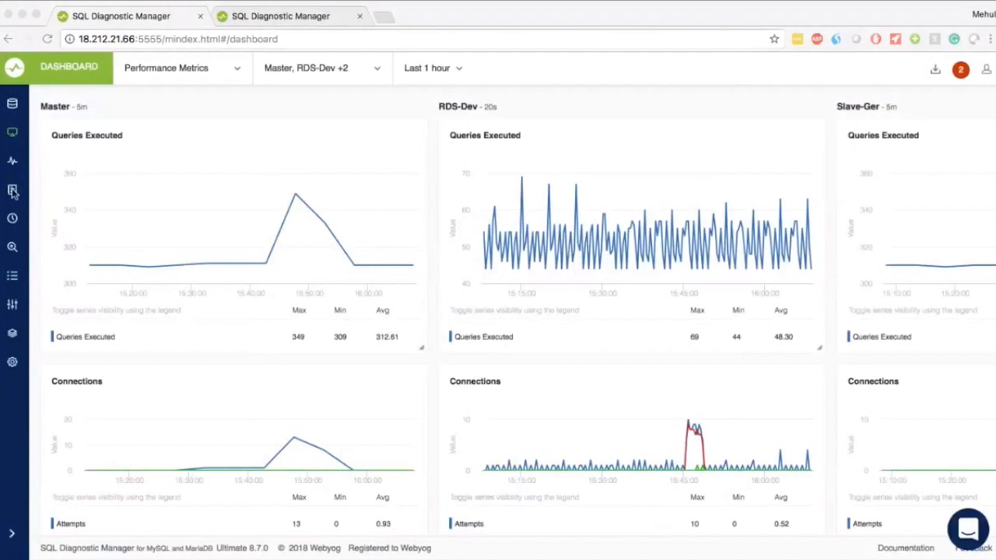
# Show the Monitors overview with General Info for Master, RDS-Dev and Slave-Ger
pyautogui.click(12, 190)
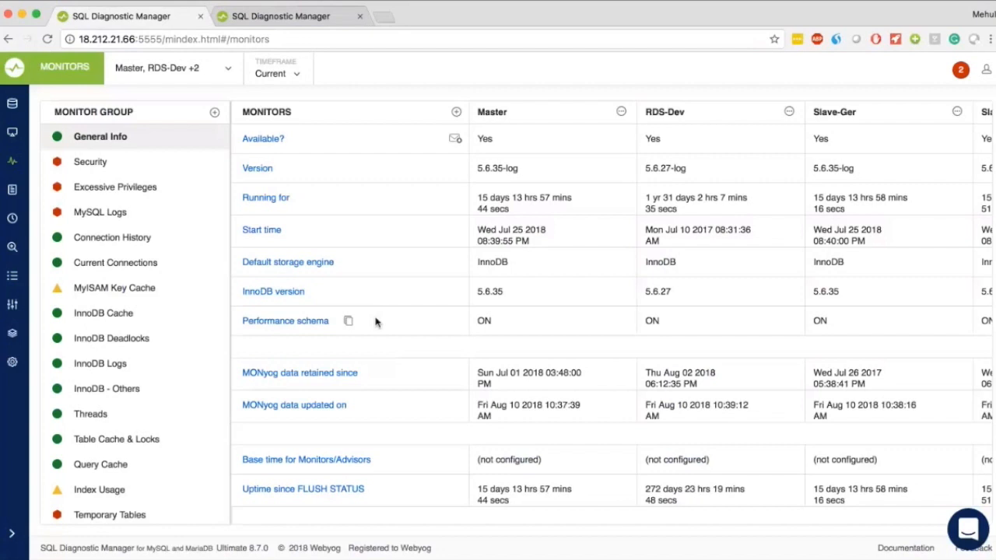
pyautogui.moveTo(498, 320)
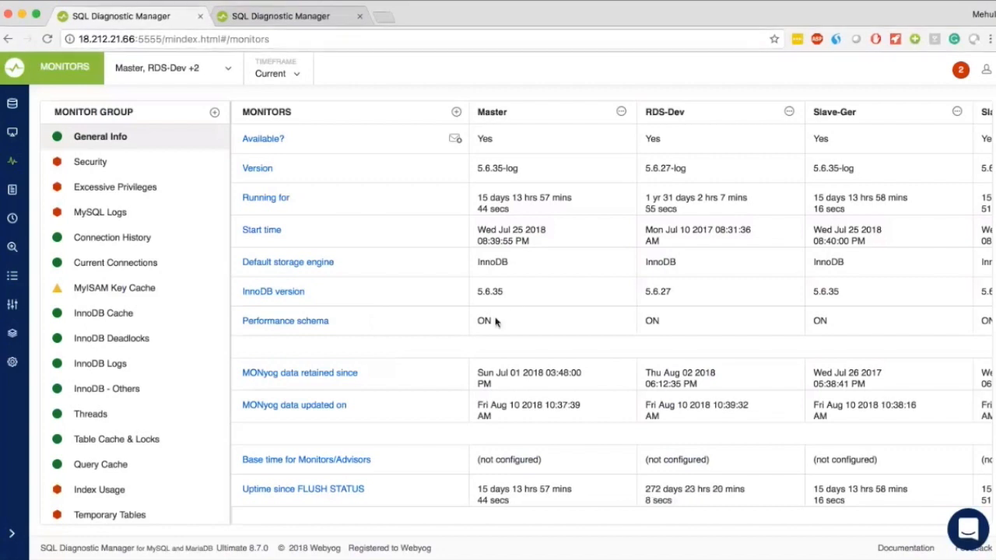
pyautogui.moveTo(263, 139)
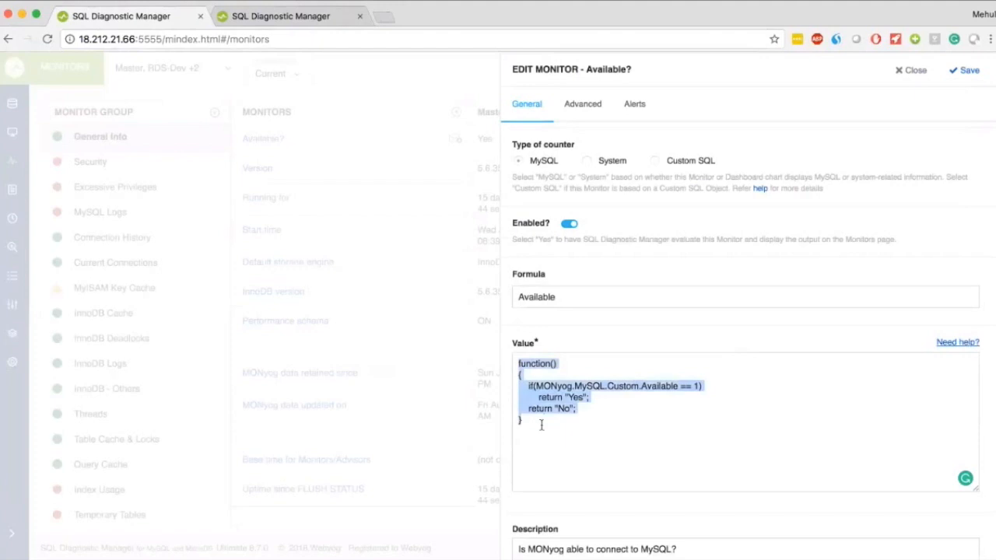
# View the Available? monitor's alert thresholds, then leave for the Real Time Monitoring start page
pyautogui.scroll(-3)
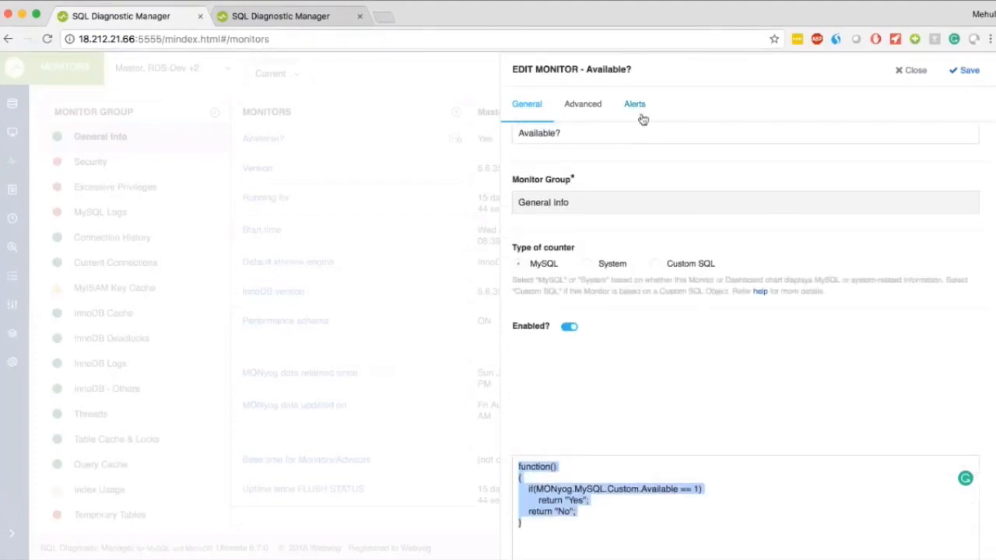
pyautogui.click(635, 103)
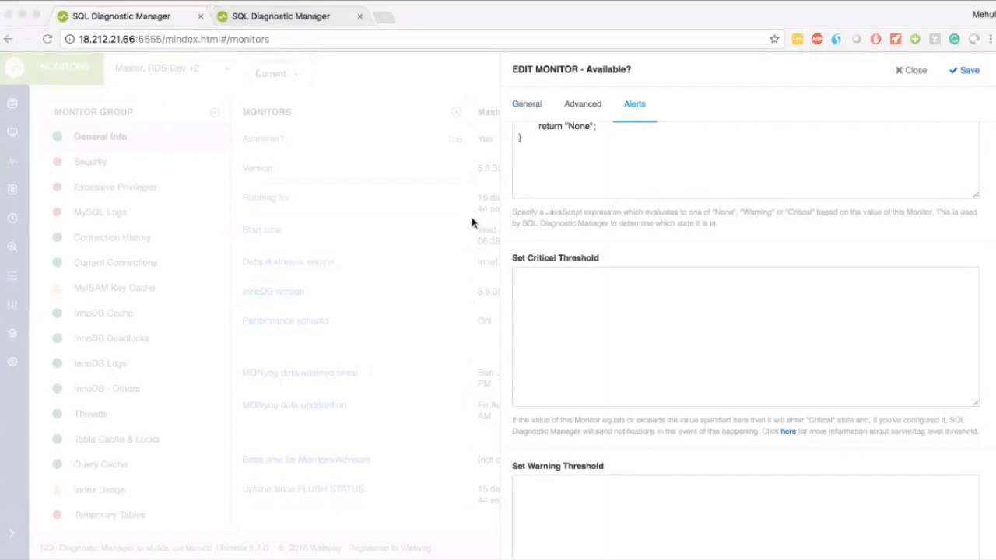
pyautogui.click(909, 69)
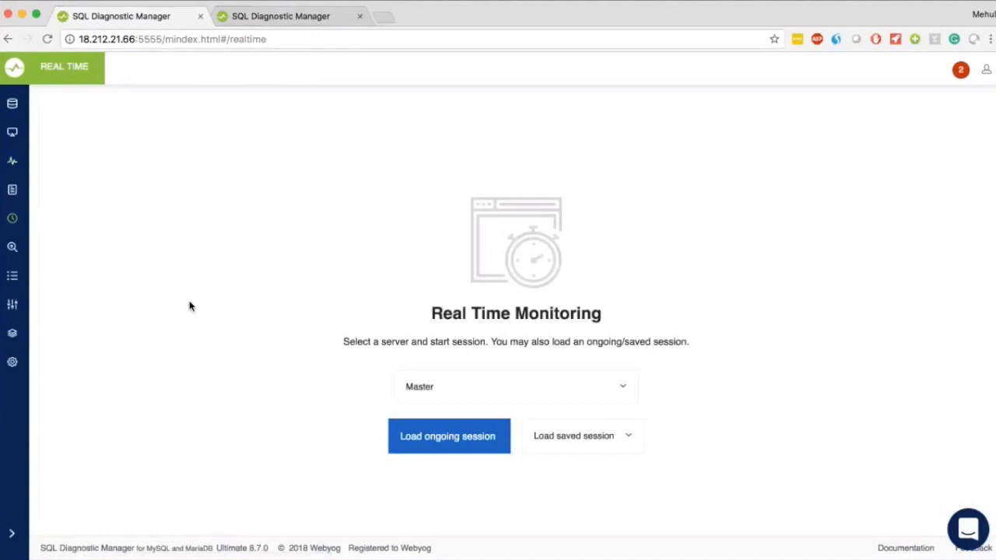
pyautogui.moveTo(593, 445)
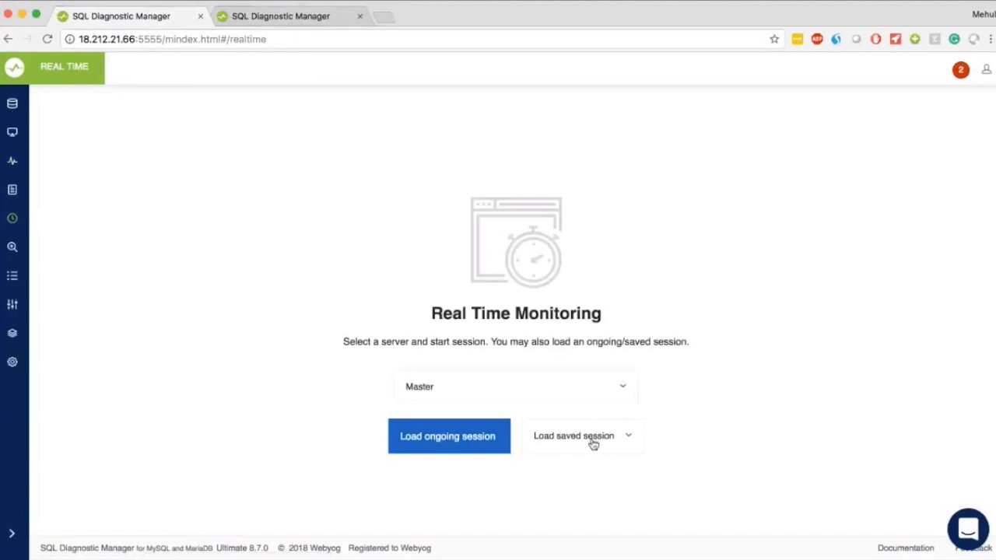
# Load the saved TestAnalytics real-time session for the Master server
pyautogui.click(449, 436)
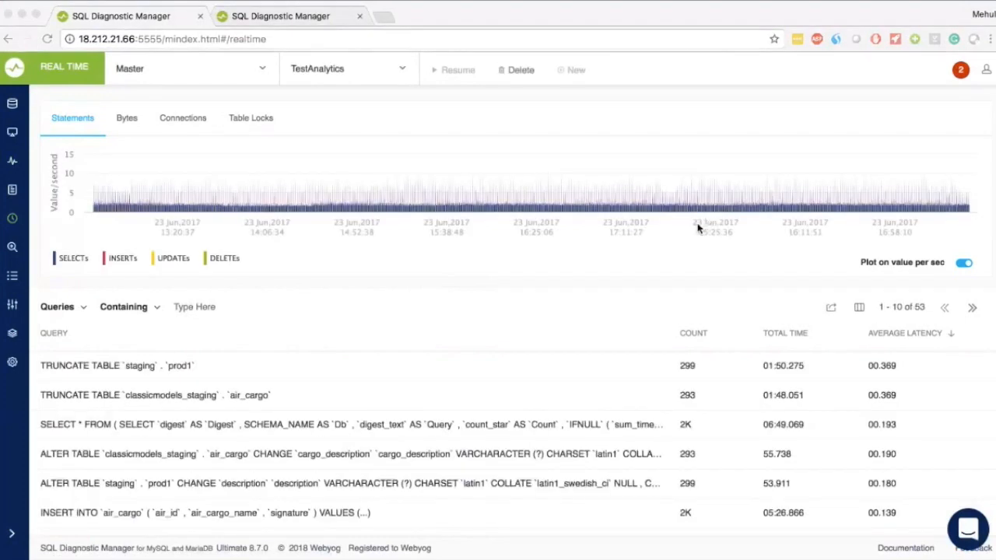
pyautogui.moveTo(501, 258)
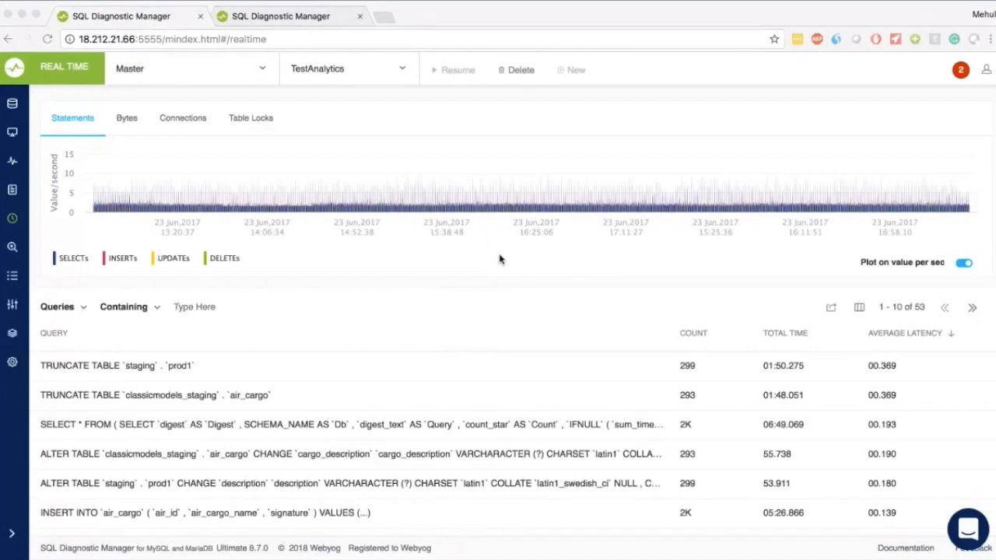
# Filter the real-time query list to Slow Queries over one second, leaving 49 entries
pyautogui.scroll(-3)
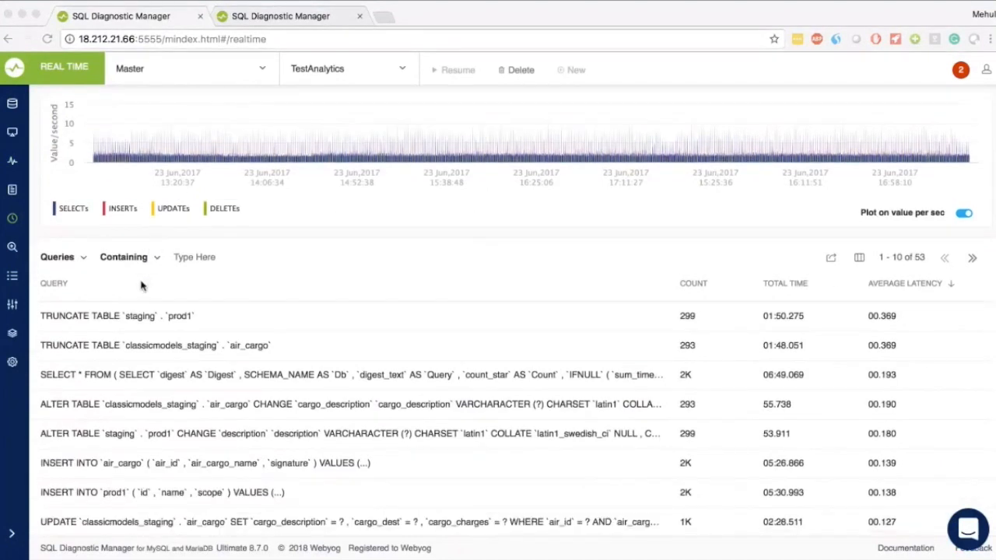
pyautogui.moveTo(199, 398)
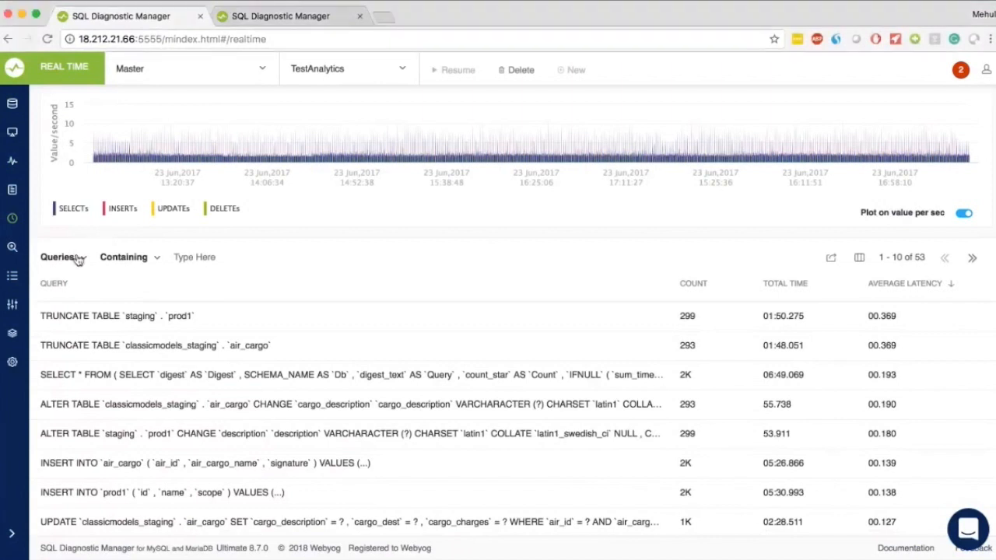
pyautogui.click(62, 256)
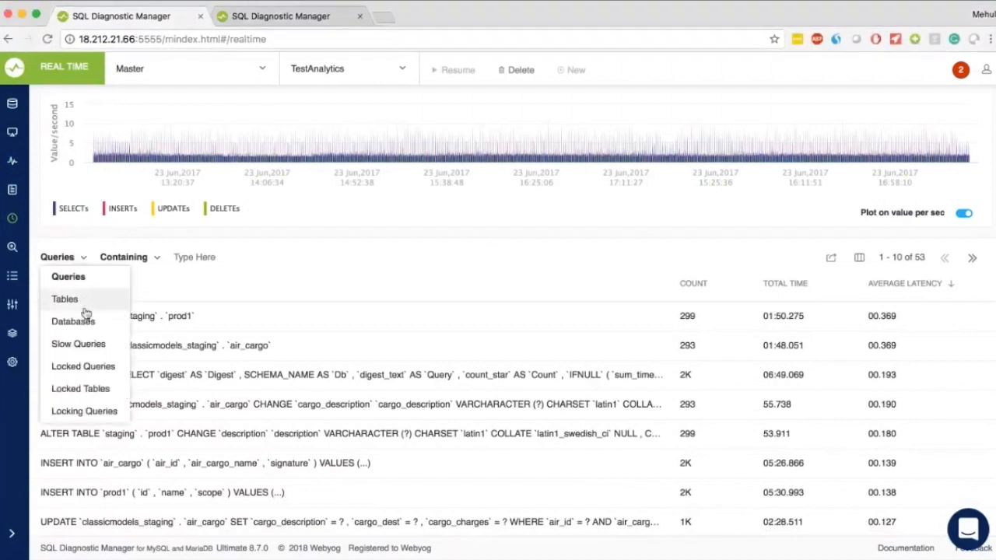
pyautogui.moveTo(72, 320)
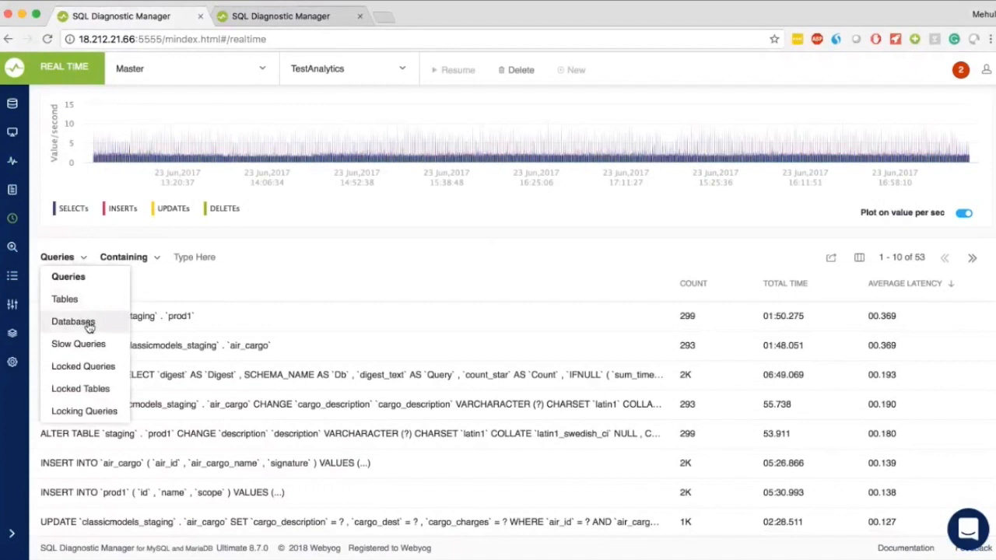
pyautogui.click(78, 343)
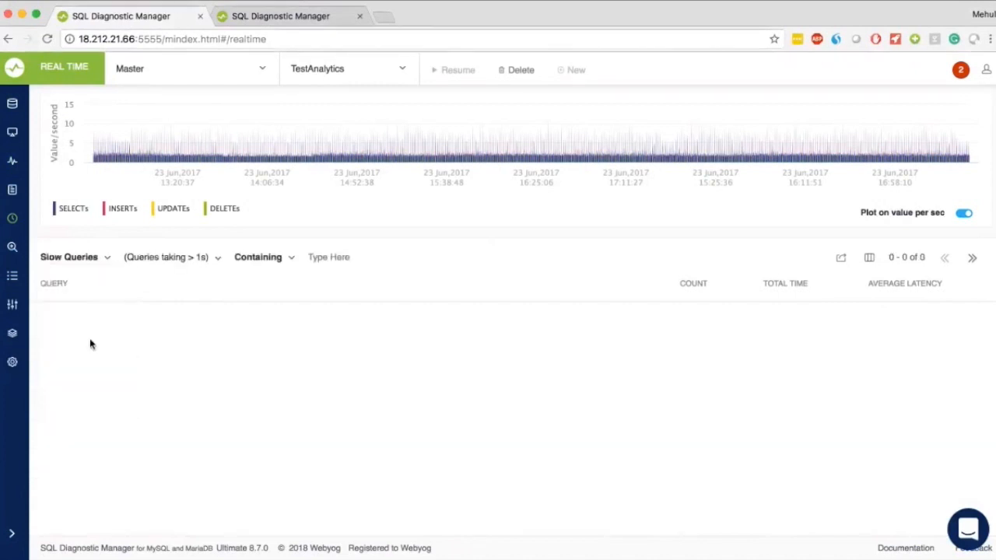
pyautogui.click(75, 256)
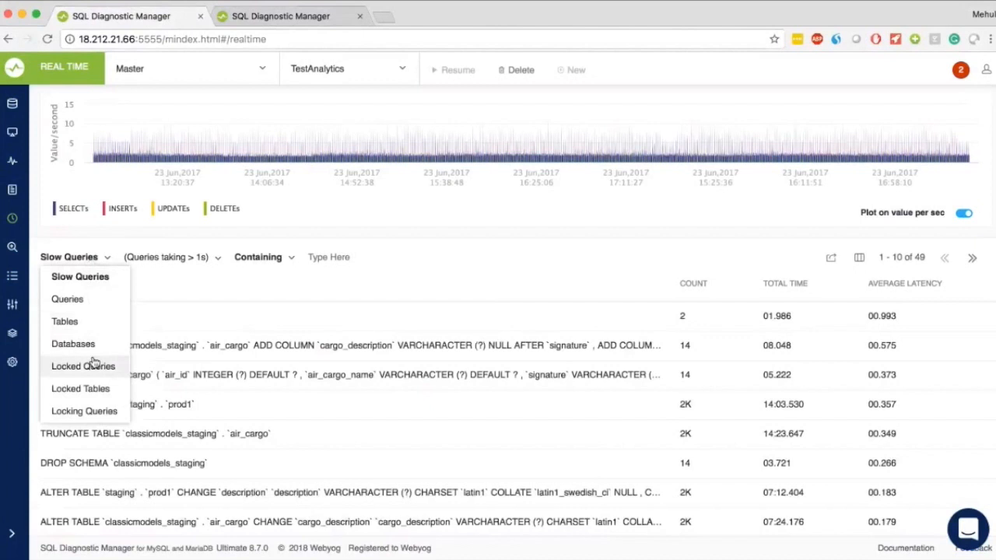
pyautogui.moveTo(635, 292)
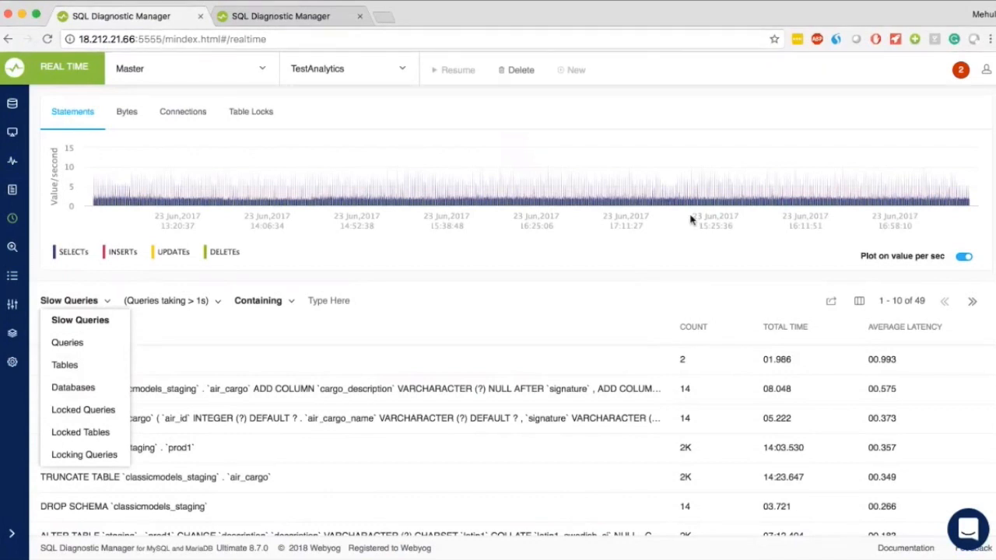
pyautogui.moveTo(606, 225)
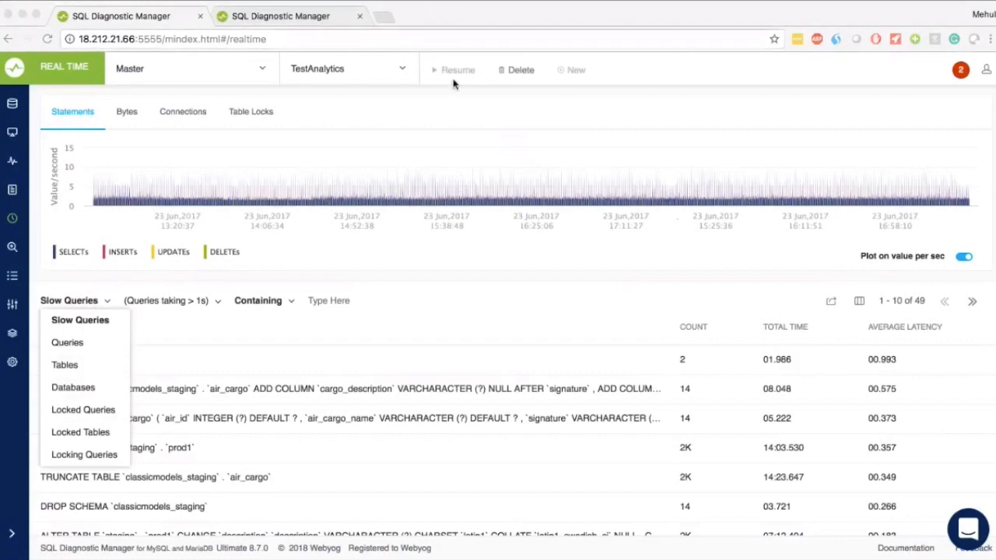
pyautogui.moveTo(442, 78)
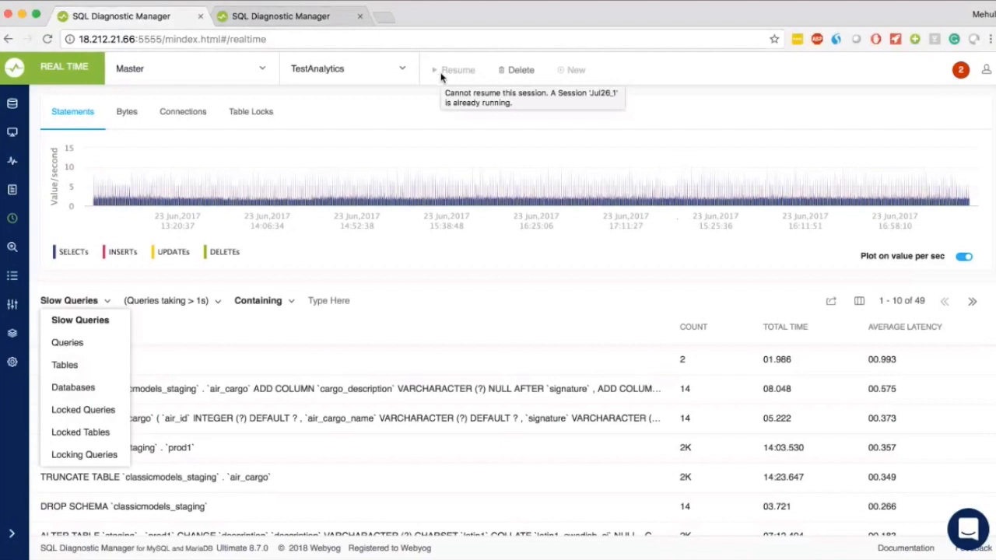
pyautogui.moveTo(442, 77)
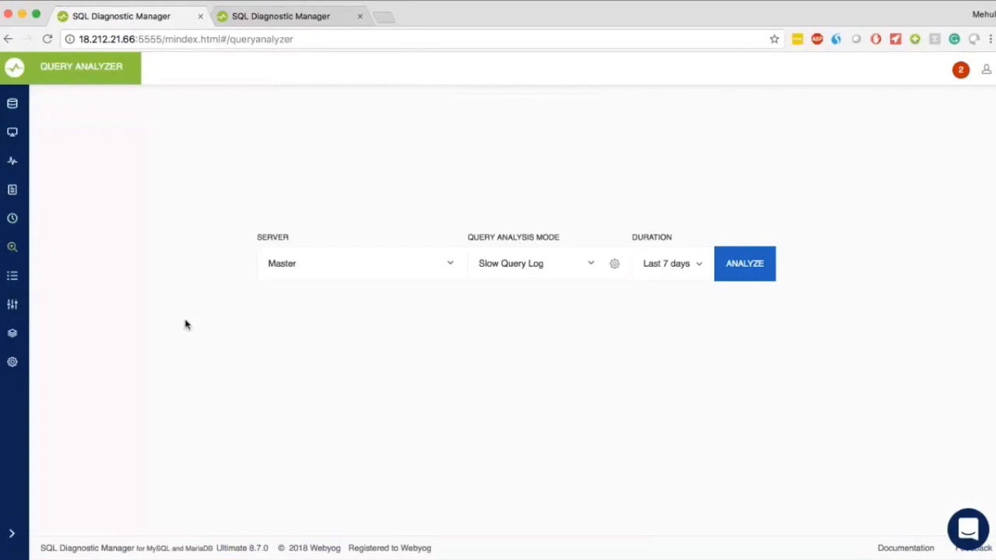
pyautogui.moveTo(576, 263)
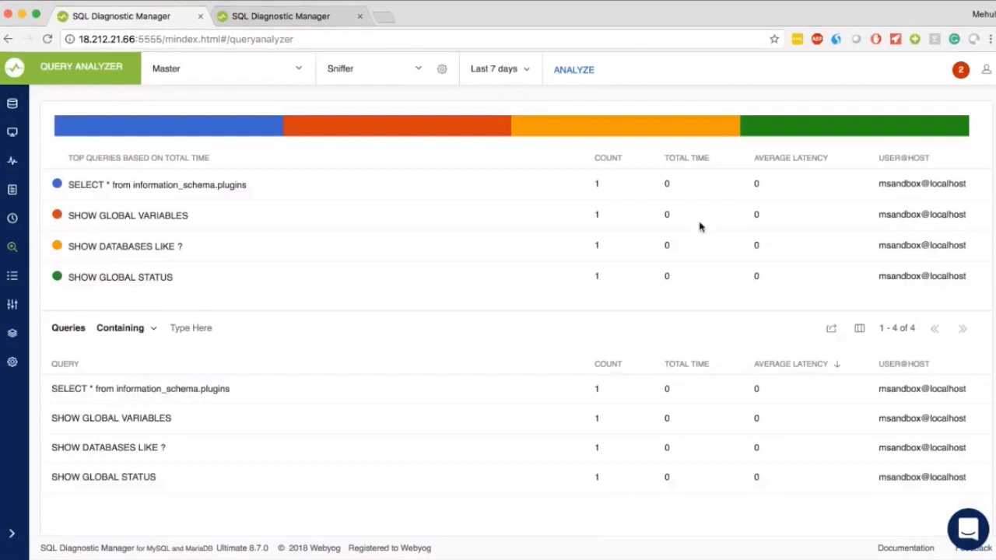
pyautogui.moveTo(572, 297)
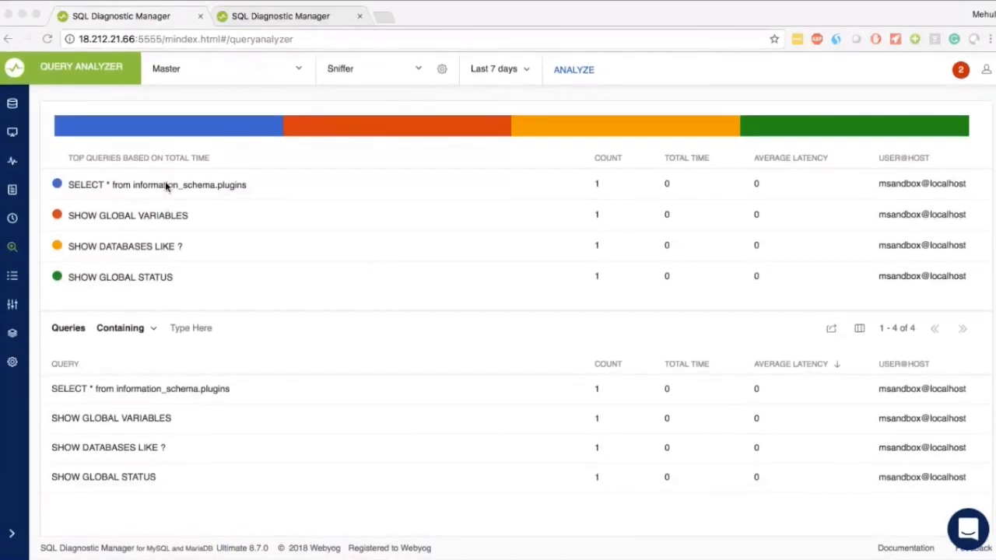
pyautogui.moveTo(196, 221)
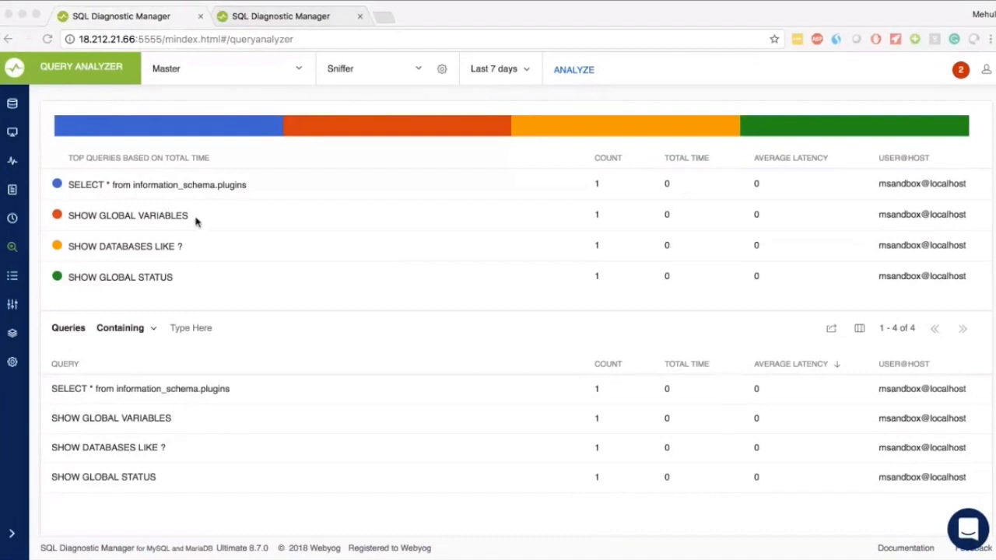
pyautogui.moveTo(373, 59)
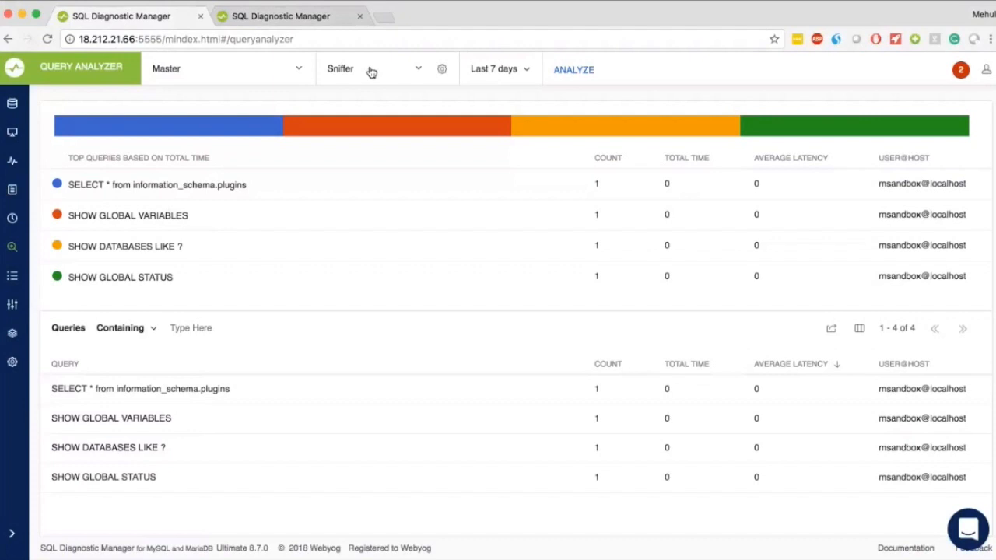
pyautogui.moveTo(684, 224)
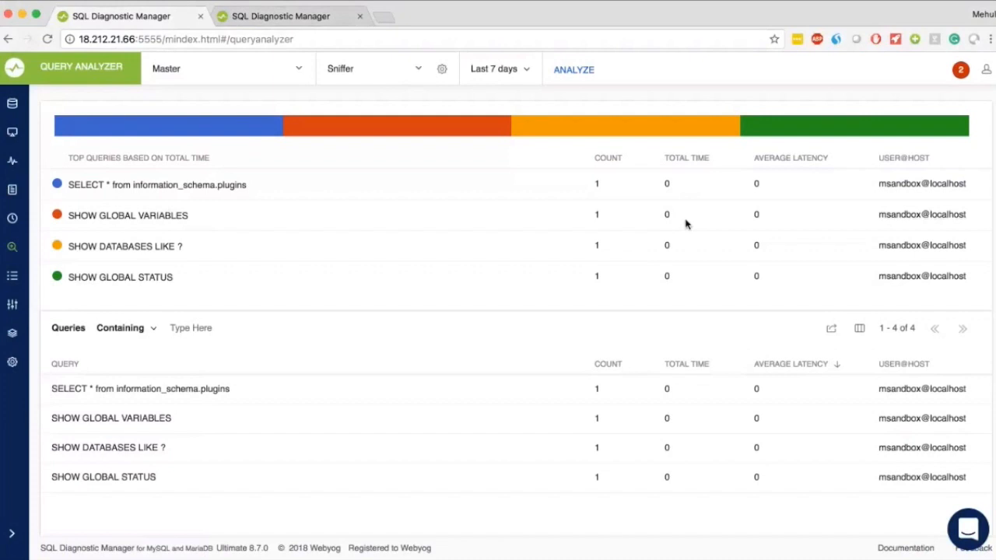
pyautogui.moveTo(682, 225)
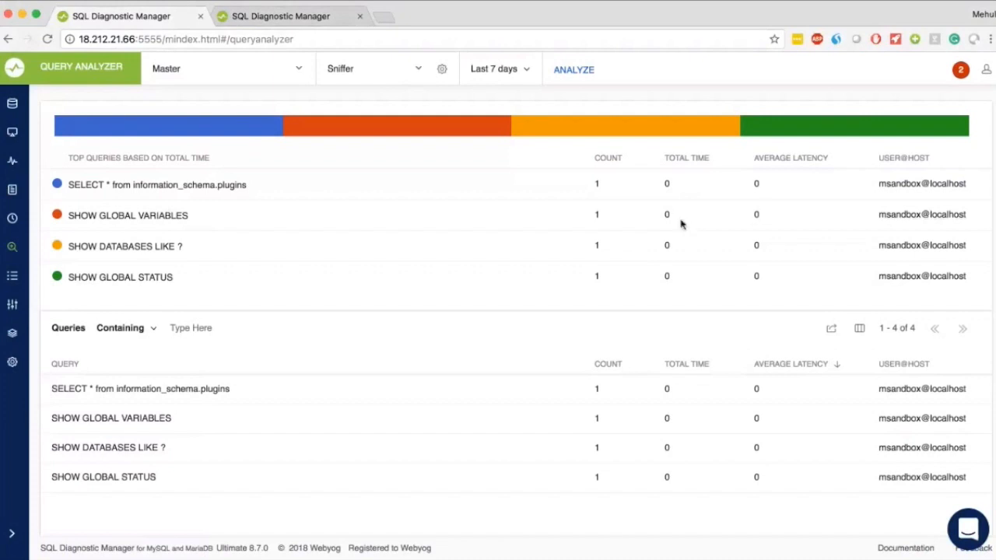
pyautogui.moveTo(631, 339)
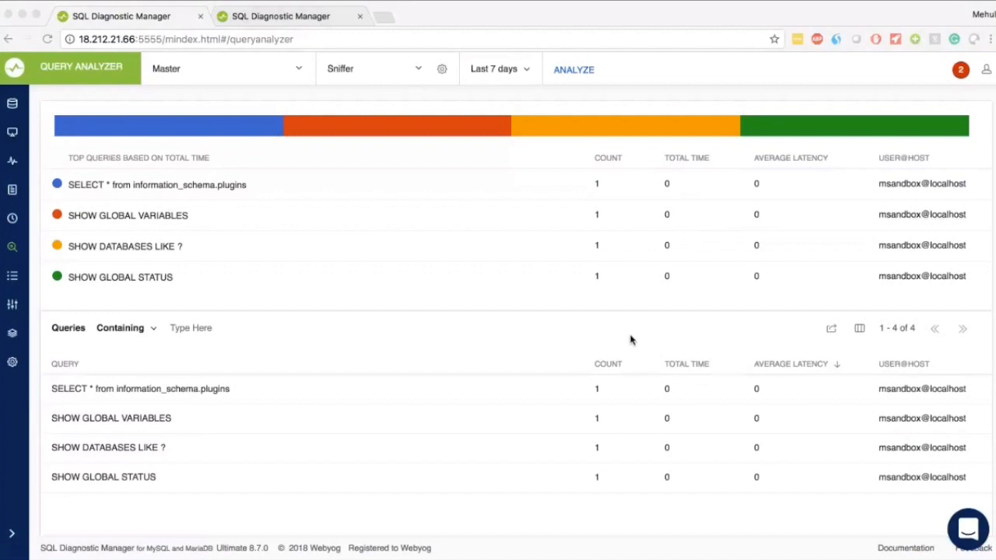
pyautogui.moveTo(218, 264)
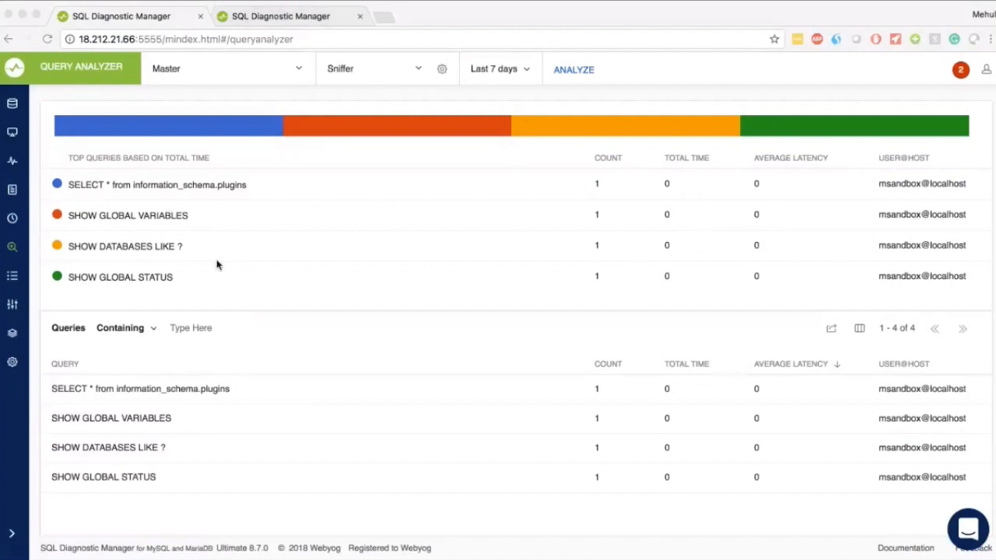
# Show the Audit Log page for the Master server over the last hour
pyautogui.click(13, 277)
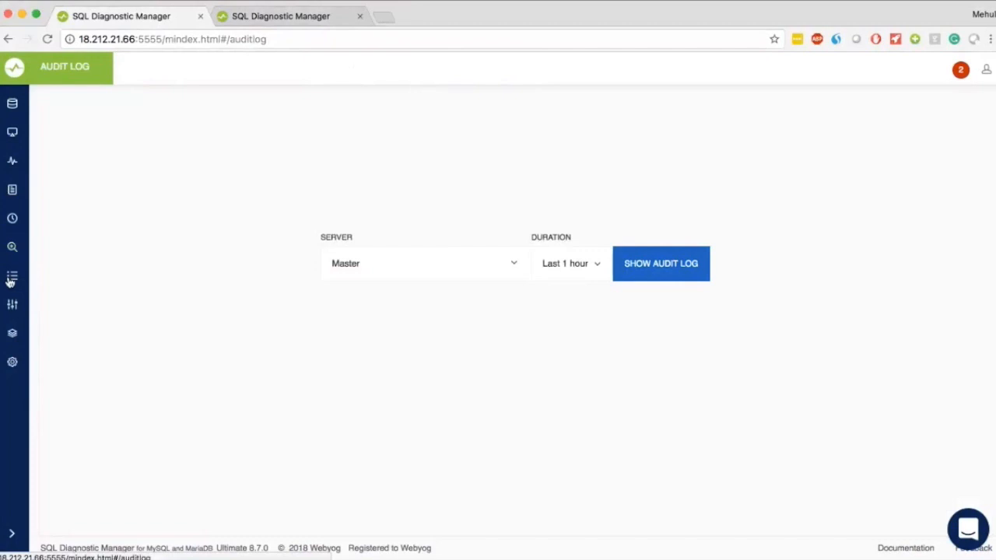
pyautogui.moveTo(723, 205)
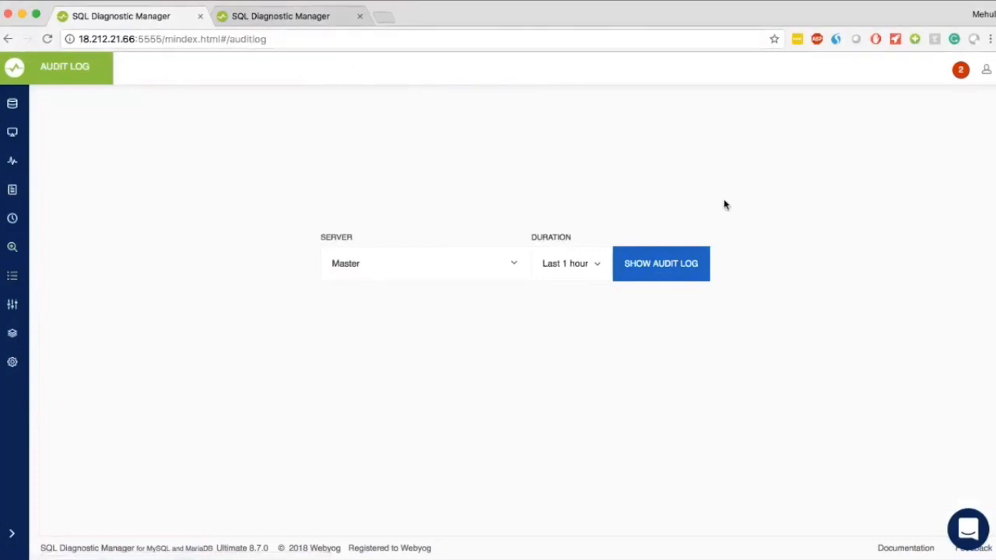
pyautogui.moveTo(637, 319)
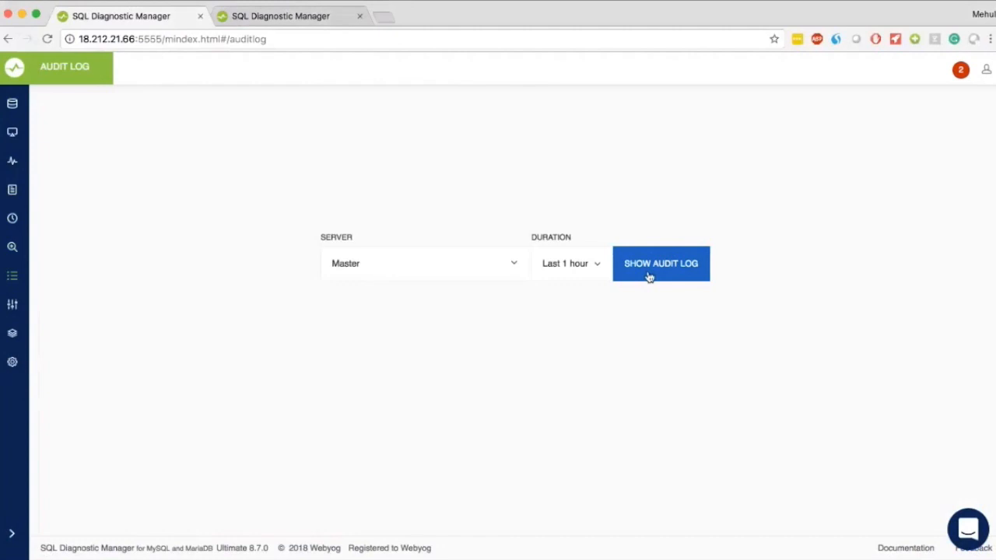
# Load the Master server's audit log for the last hour
pyautogui.click(660, 263)
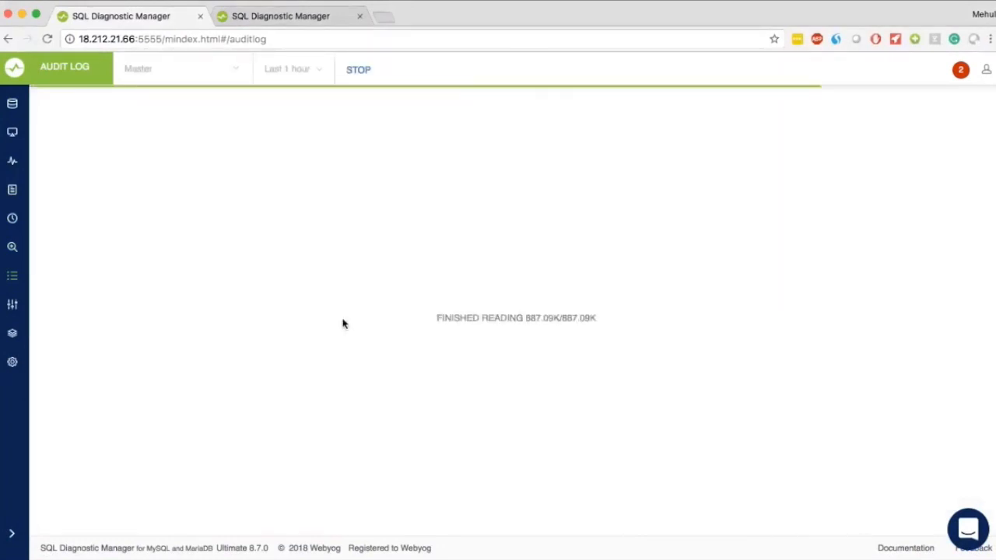
# Review the Master audit log, then bring up the Server Config comparison page
pyautogui.click(358, 68)
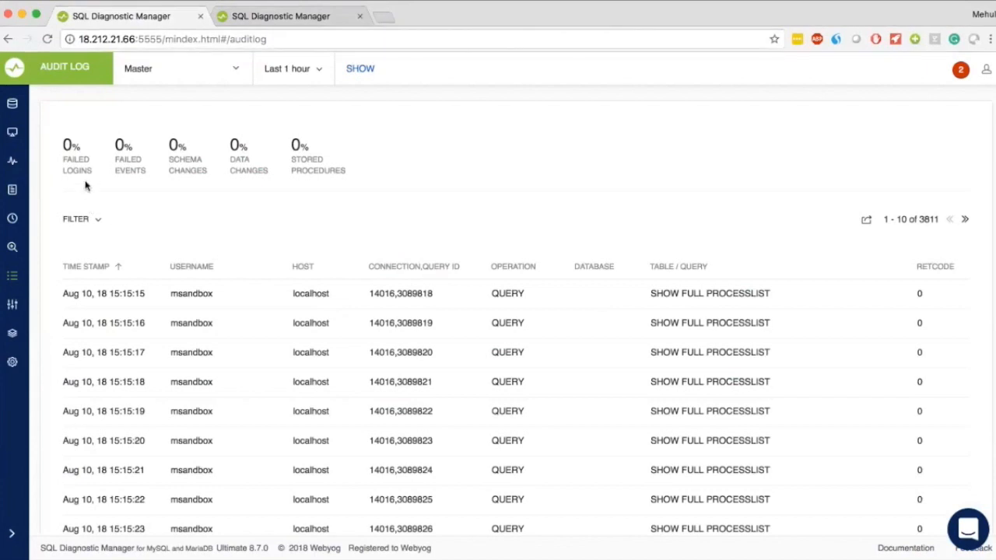
pyautogui.moveTo(199, 181)
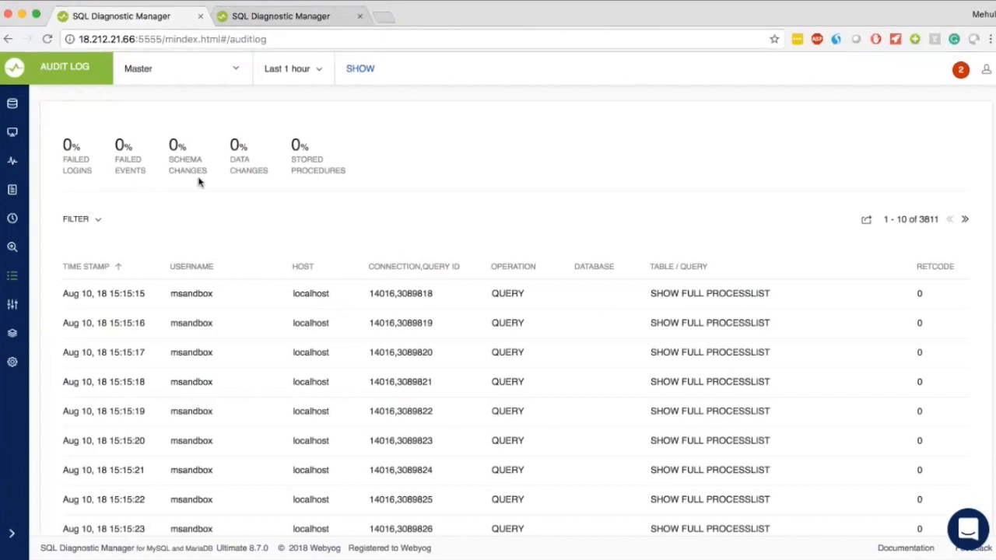
pyautogui.moveTo(329, 177)
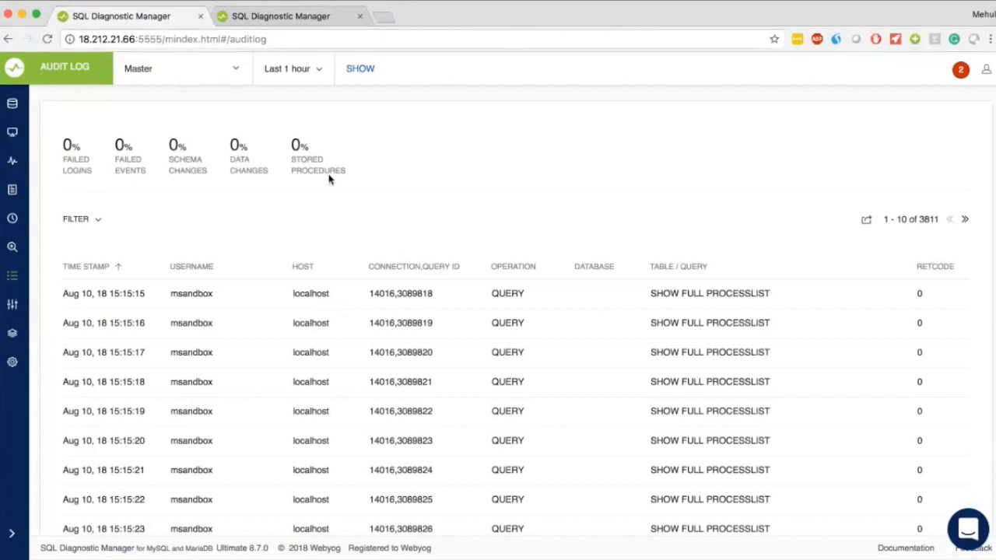
pyautogui.moveTo(317, 164)
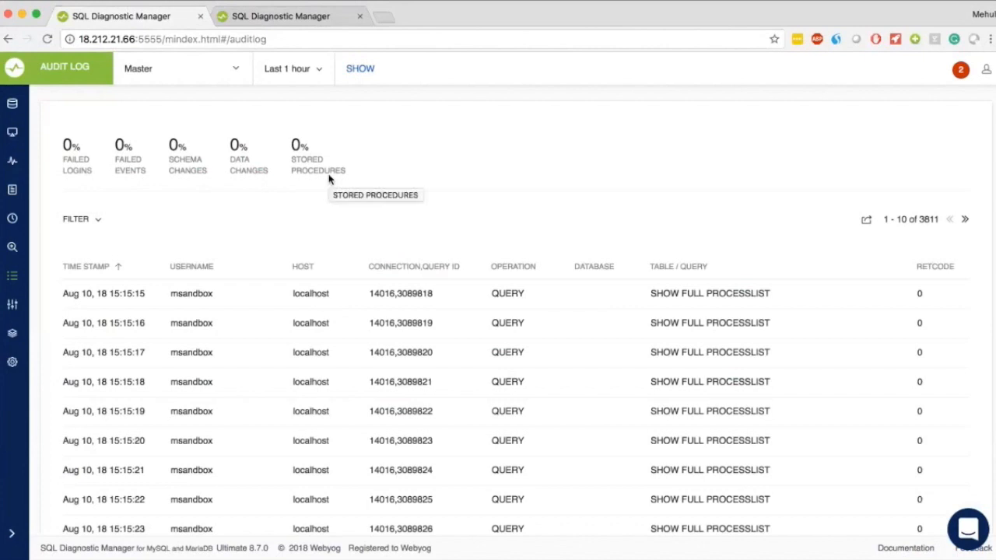
pyautogui.moveTo(325, 186)
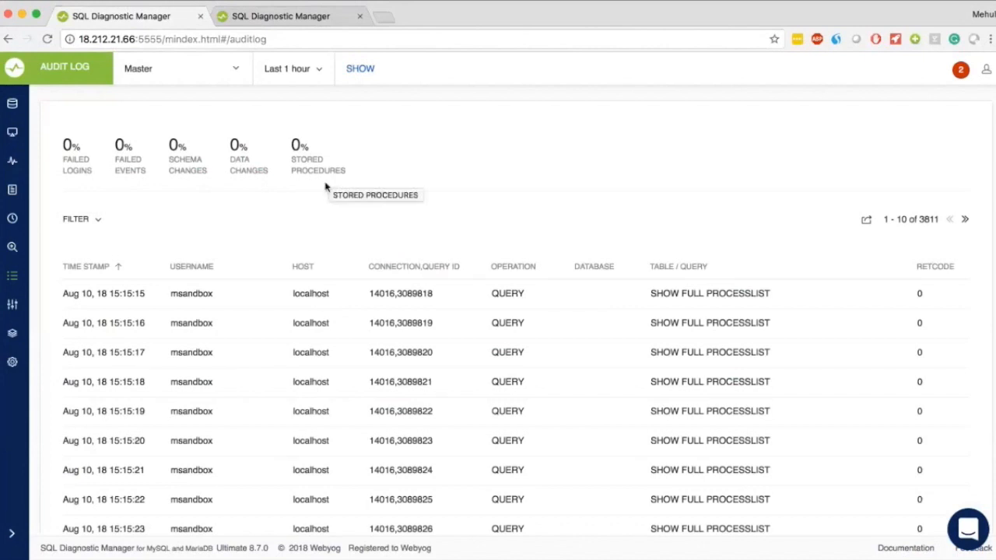
pyautogui.moveTo(344, 271)
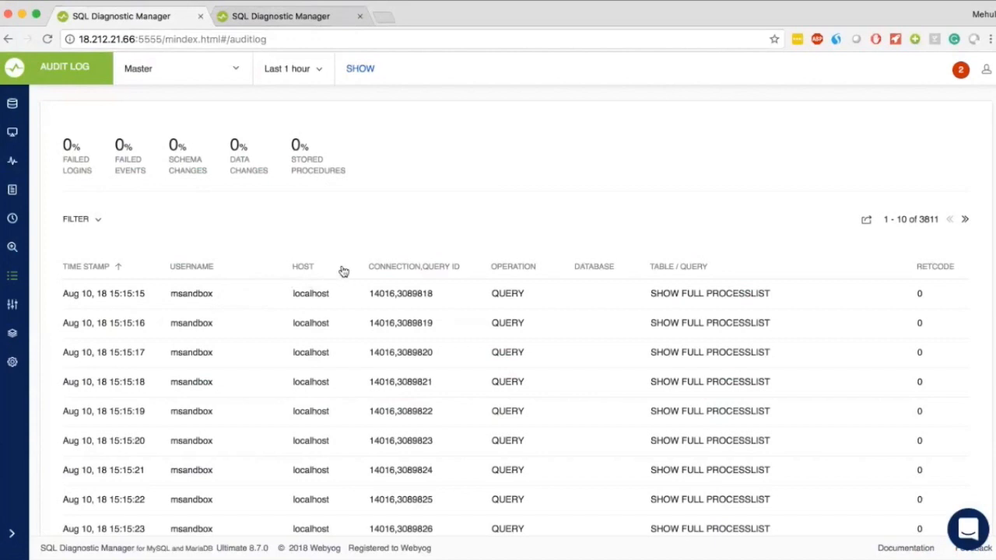
pyautogui.moveTo(622, 255)
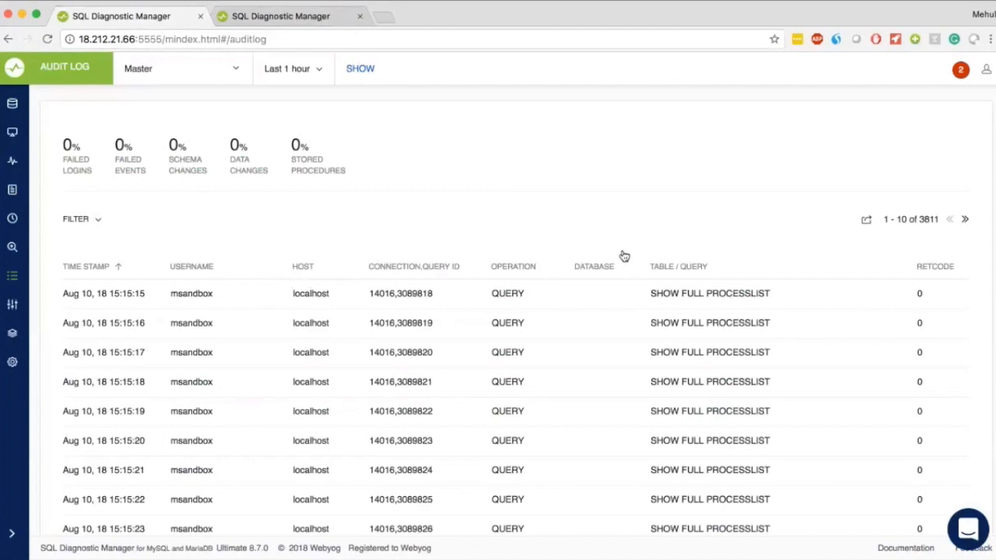
pyautogui.moveTo(64, 301)
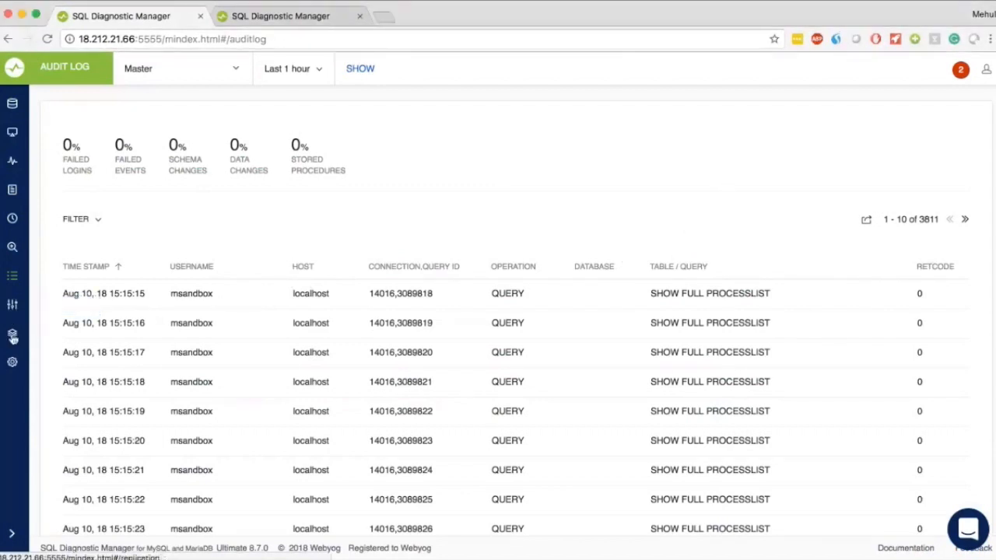
pyautogui.click(13, 333)
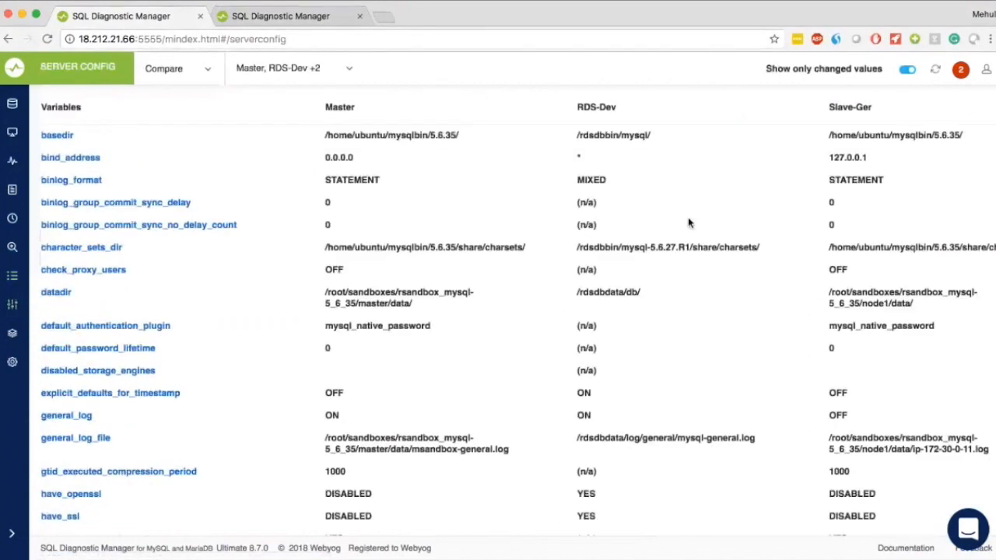
pyautogui.moveTo(663, 298)
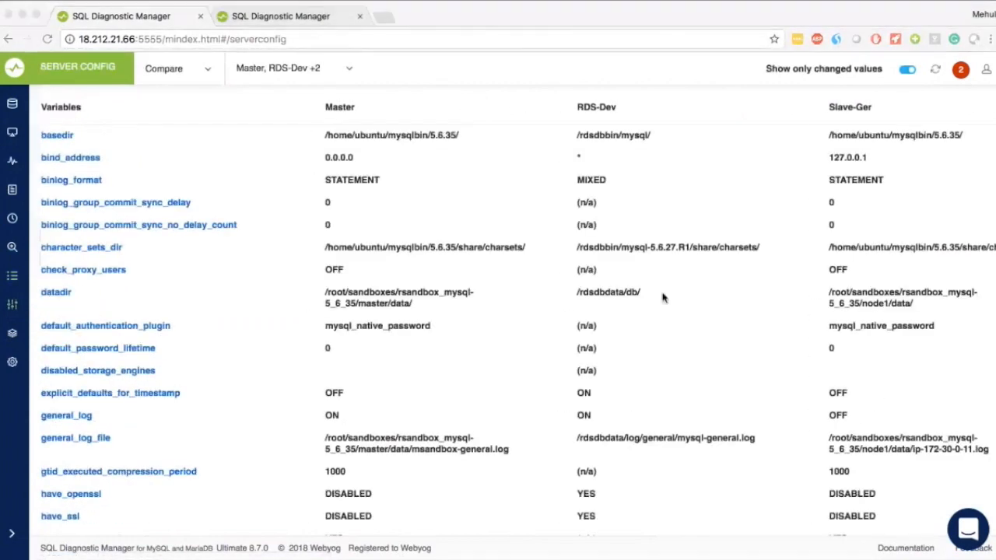
pyautogui.moveTo(656, 349)
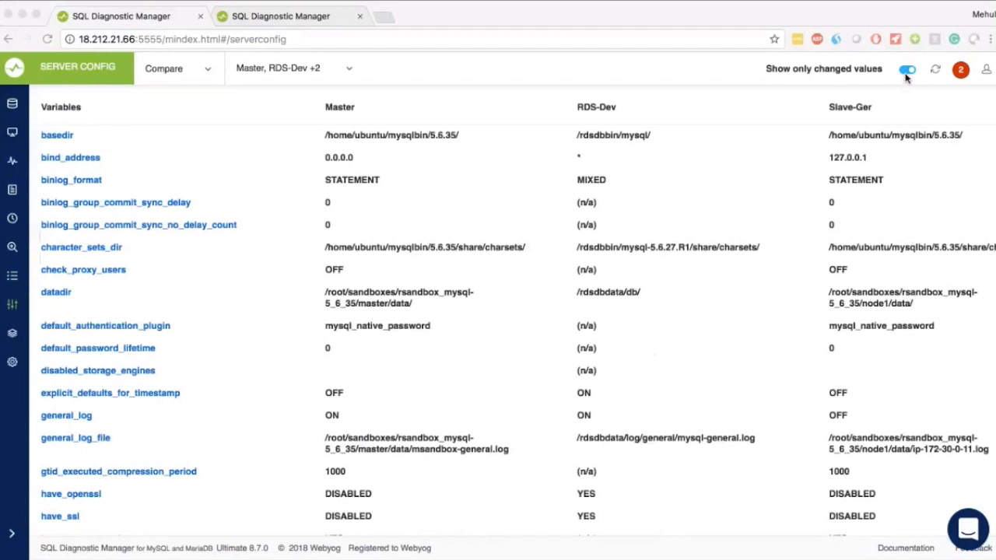
# Toggle 'Show only changed values' off and on, then reveal the Compare/Track mode choices
pyautogui.click(906, 68)
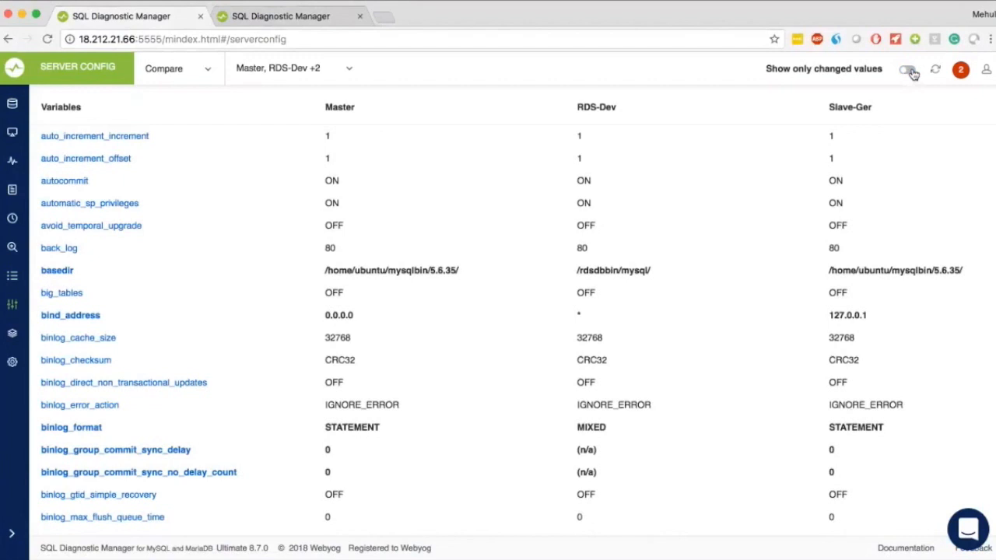
pyautogui.click(906, 69)
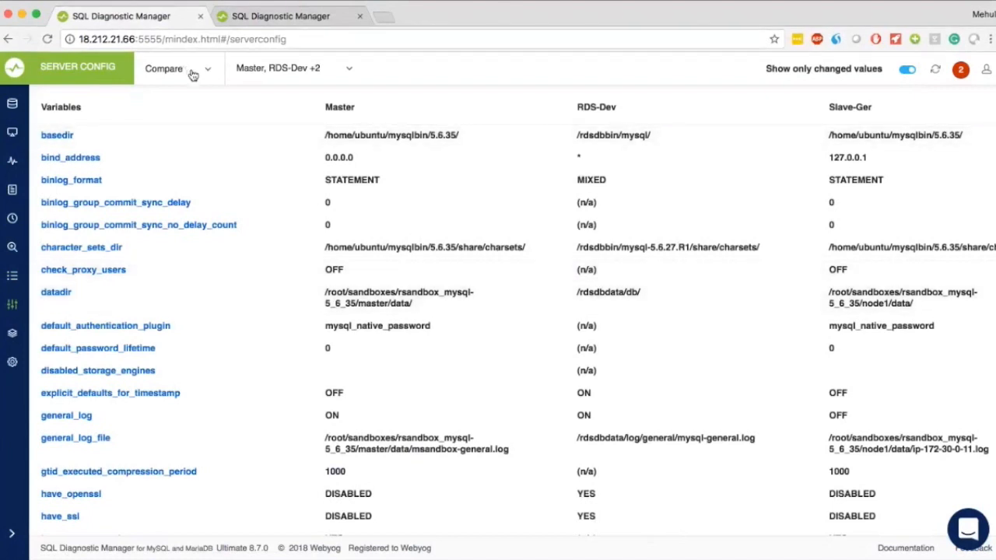
pyautogui.click(179, 69)
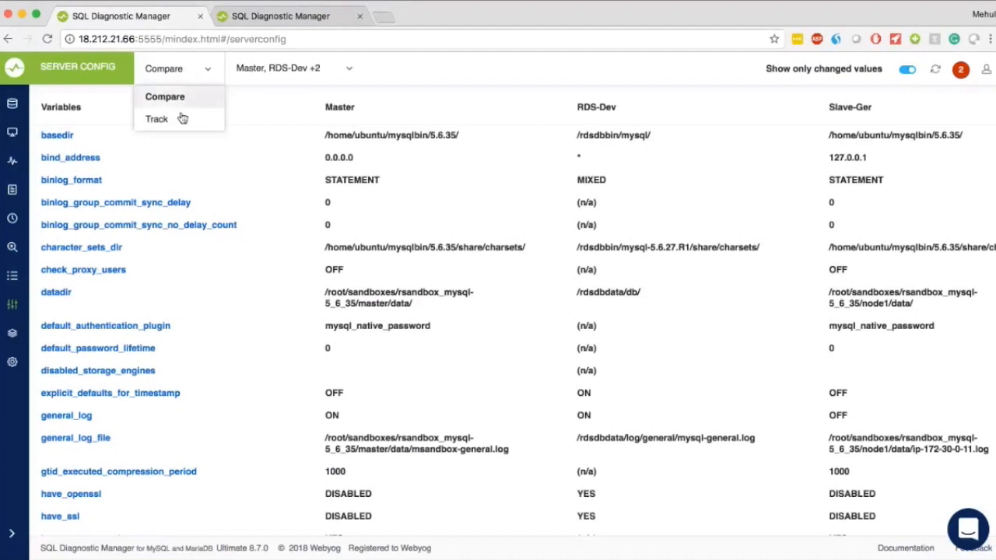
# Switch Server Config to Track mode and analyze Master's configuration history
pyautogui.click(155, 119)
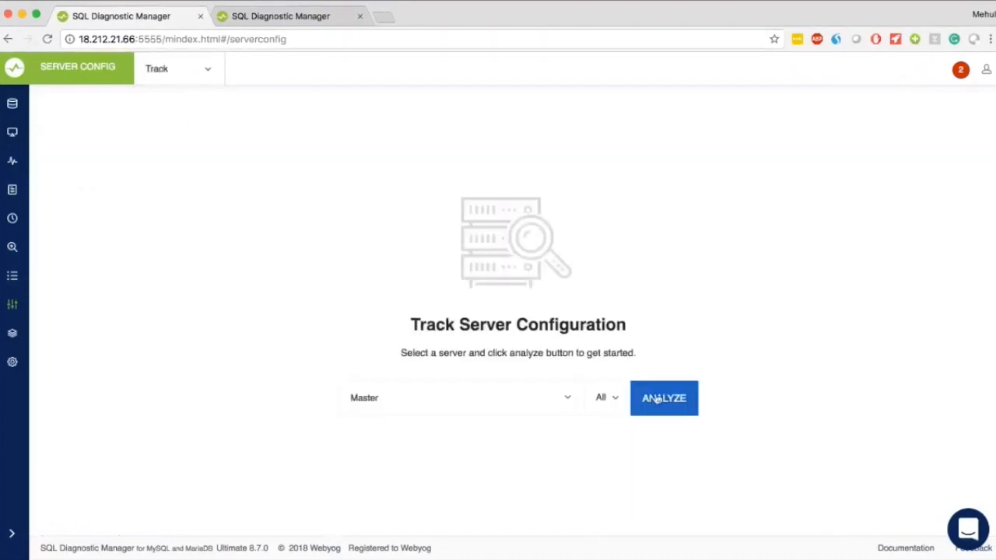
pyautogui.click(663, 398)
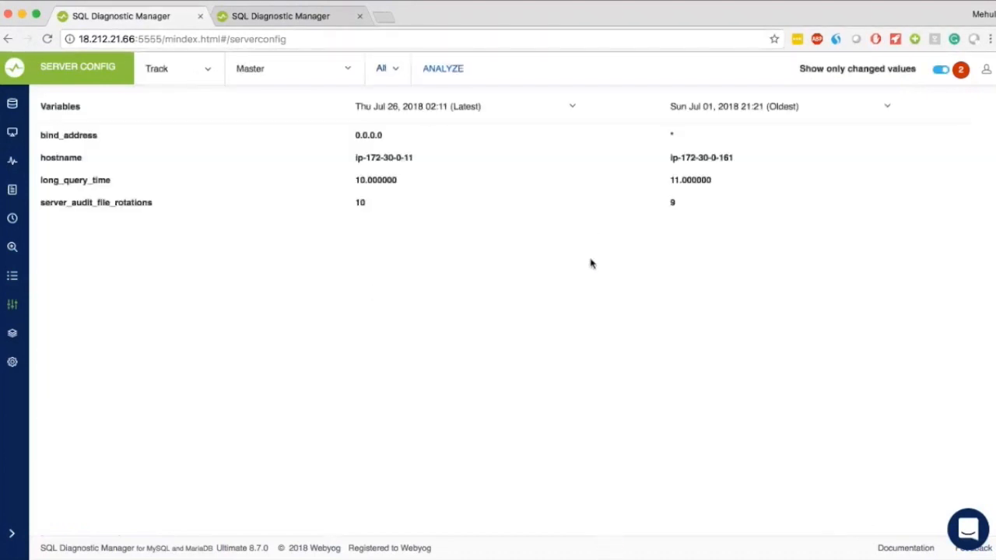
pyautogui.moveTo(933, 134)
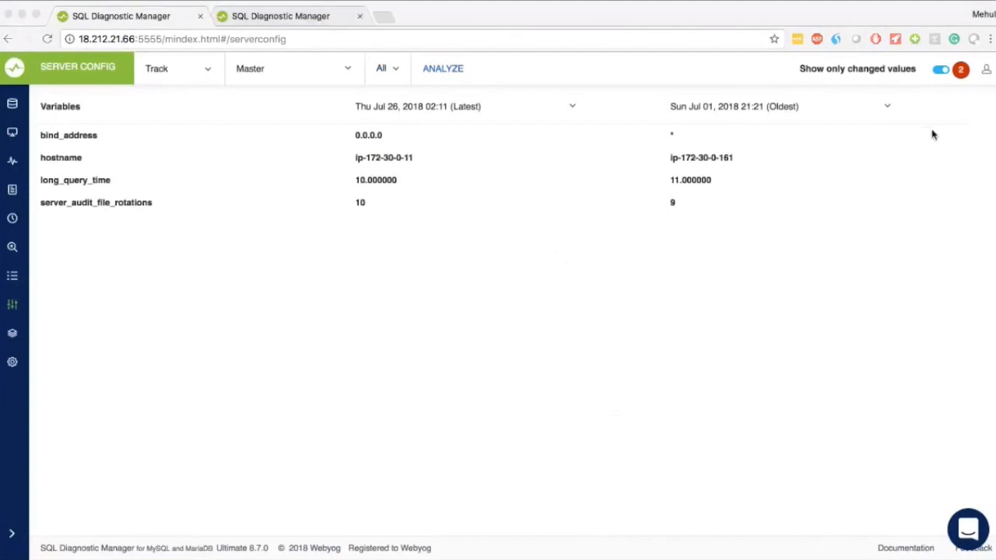
pyautogui.moveTo(498, 140)
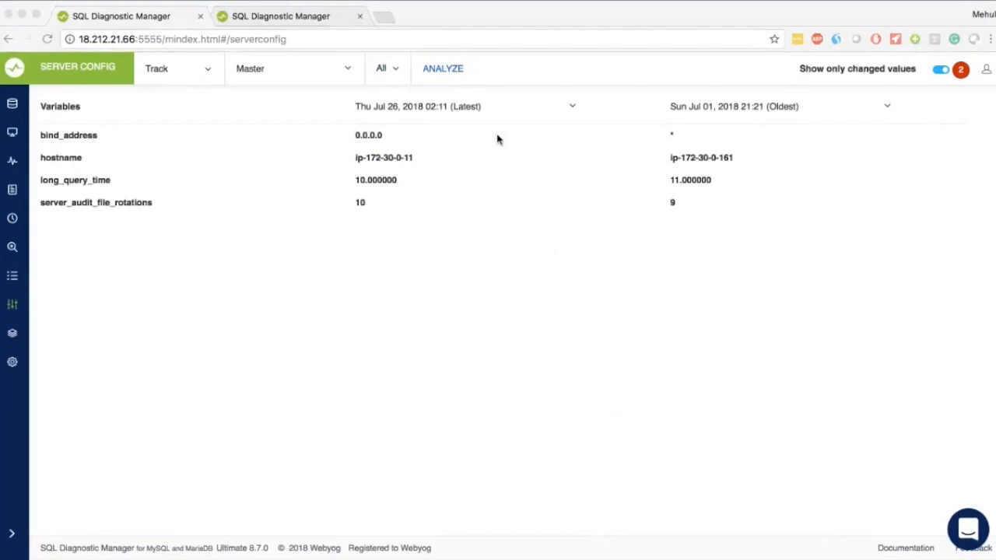
pyautogui.moveTo(850, 205)
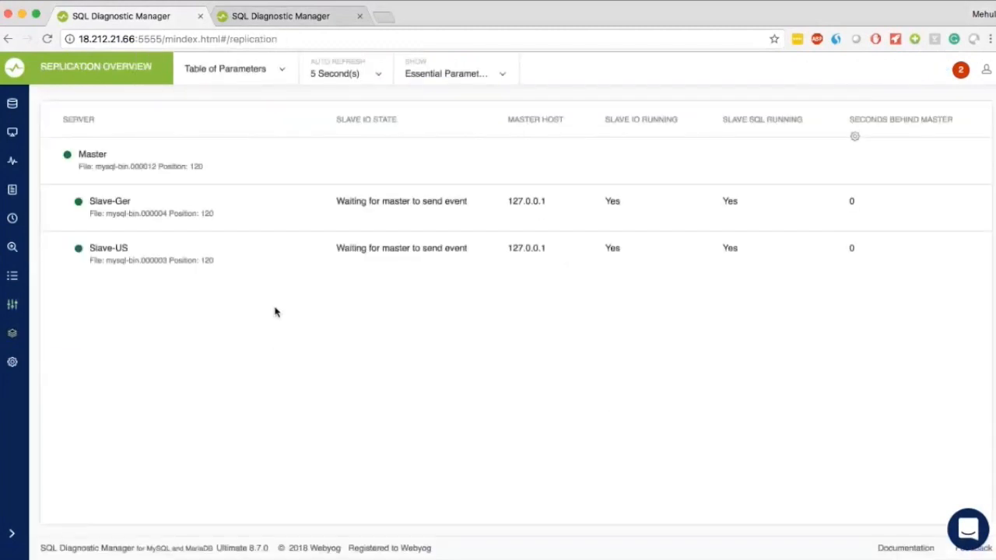
# Switch the Replication Overview to Table of Parameters and back to the Topology Chart
pyautogui.click(233, 69)
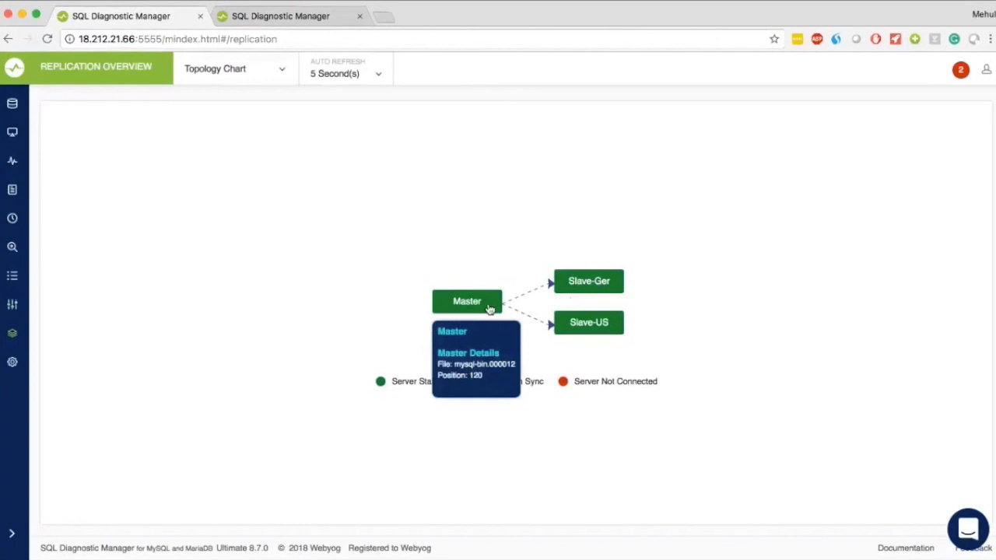
pyautogui.moveTo(490, 309)
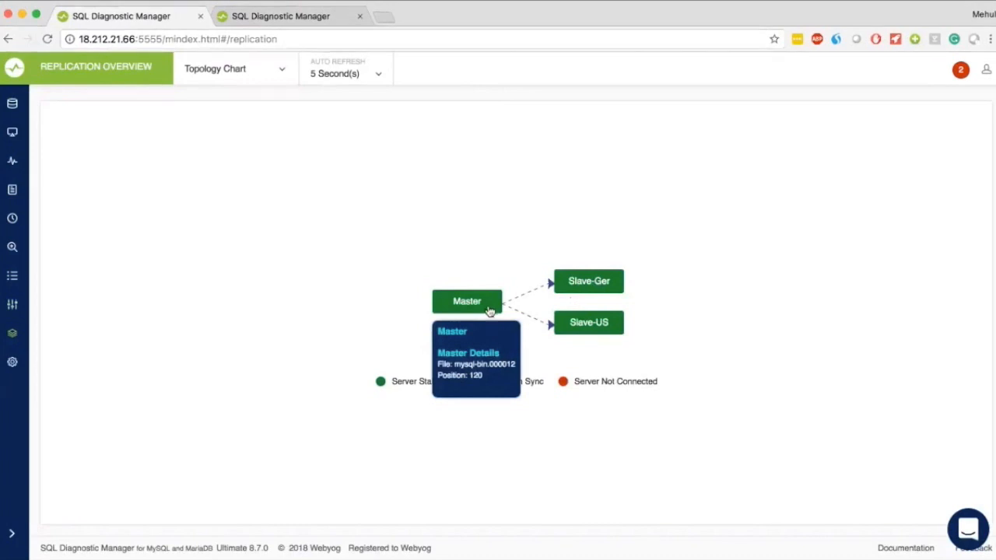
pyautogui.moveTo(523, 243)
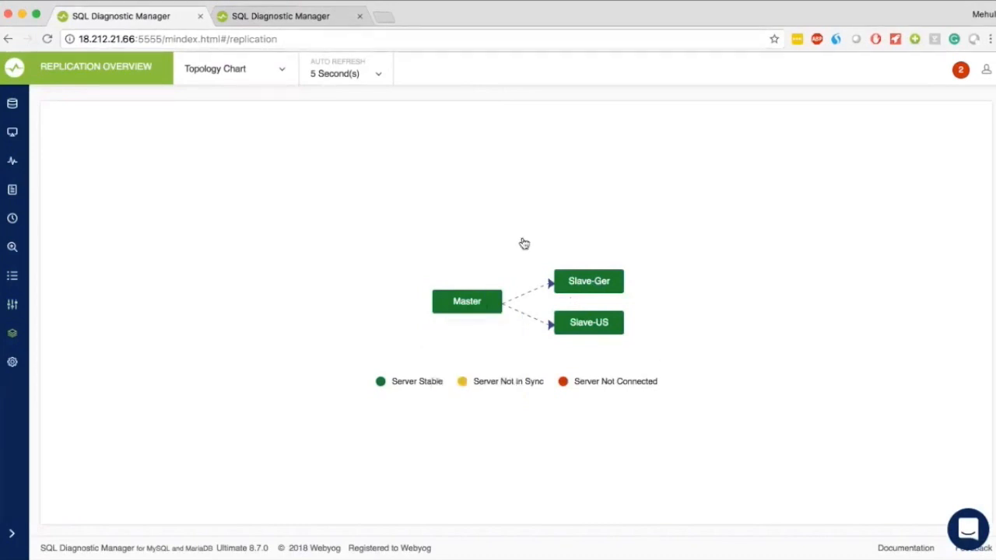
pyautogui.click(233, 69)
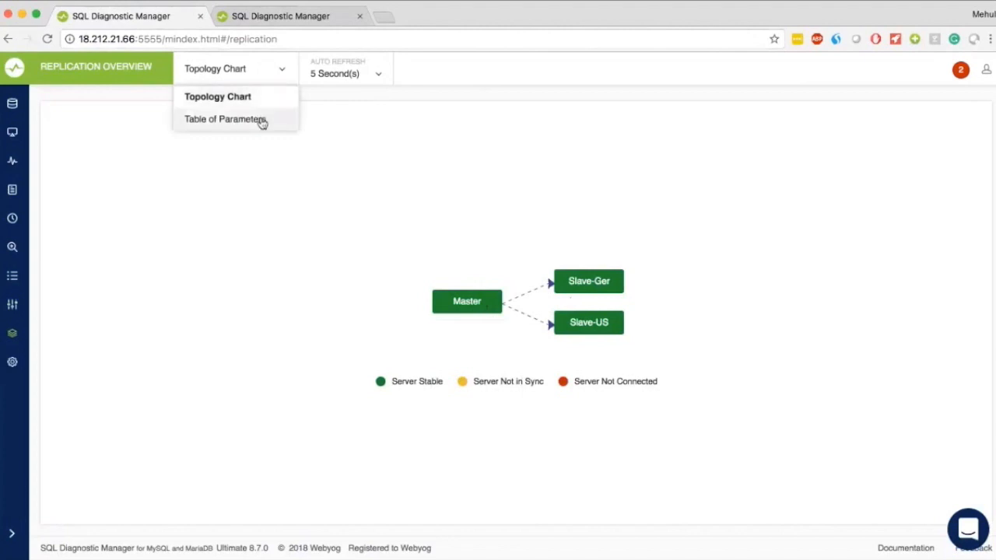
pyautogui.click(225, 118)
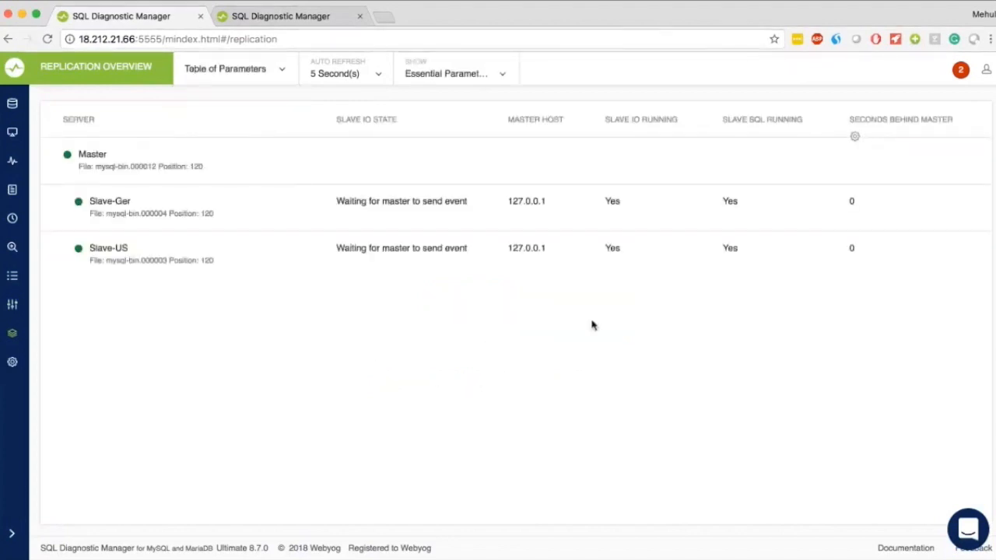
pyautogui.moveTo(706, 330)
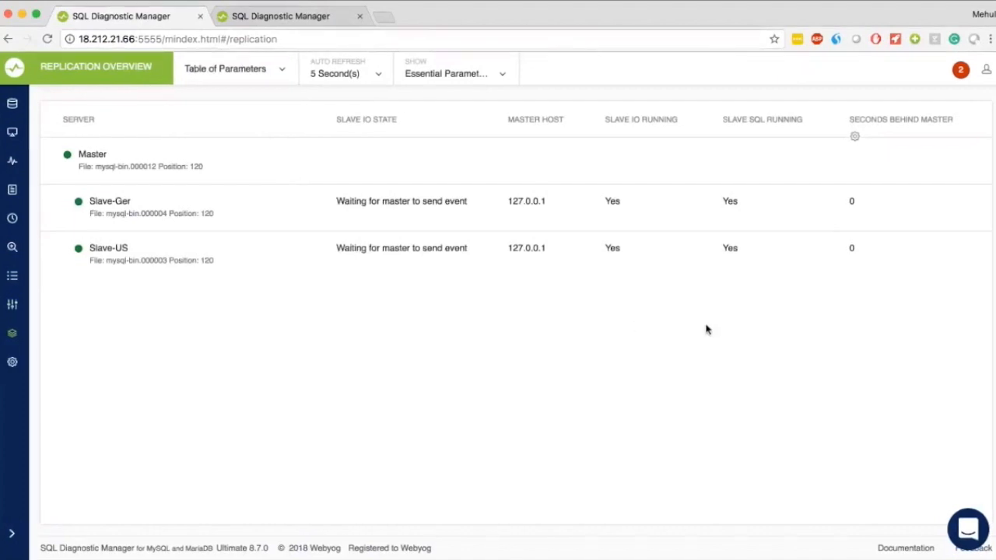
pyautogui.moveTo(738, 258)
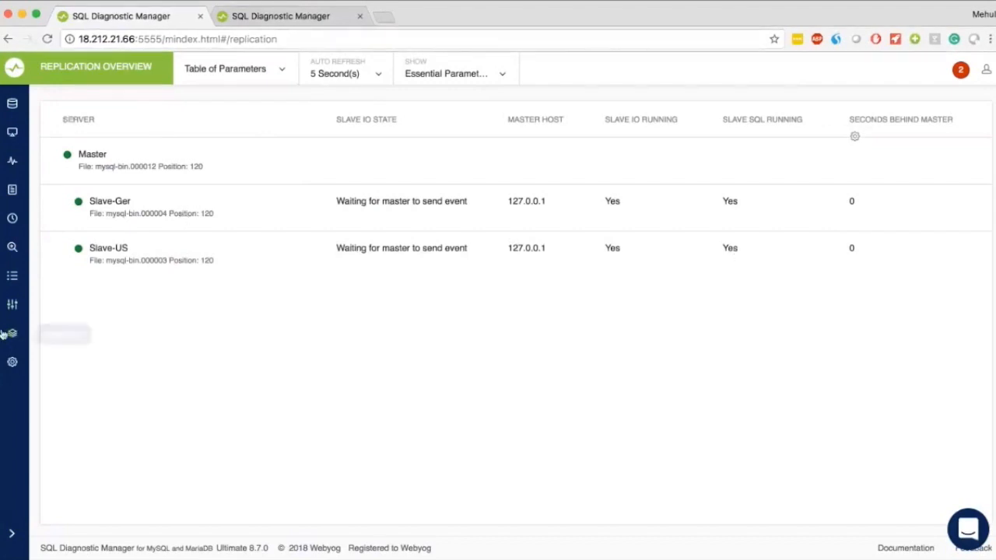
pyautogui.click(226, 69)
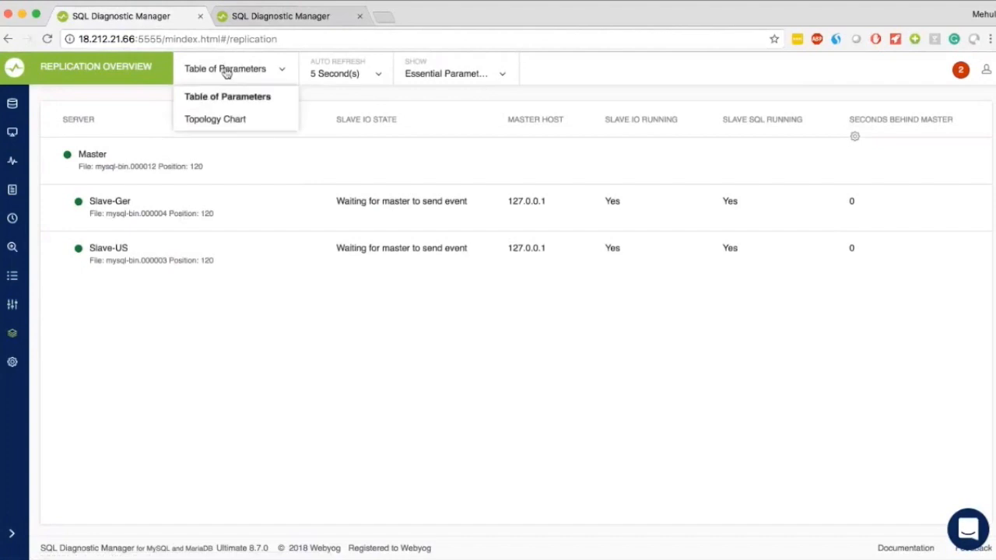
pyautogui.click(215, 118)
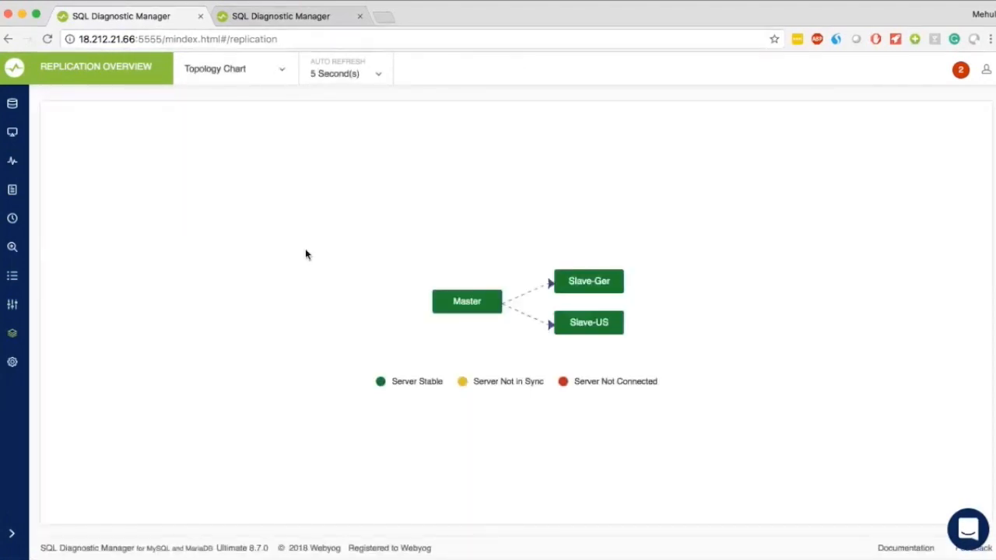
pyautogui.moveTo(902, 163)
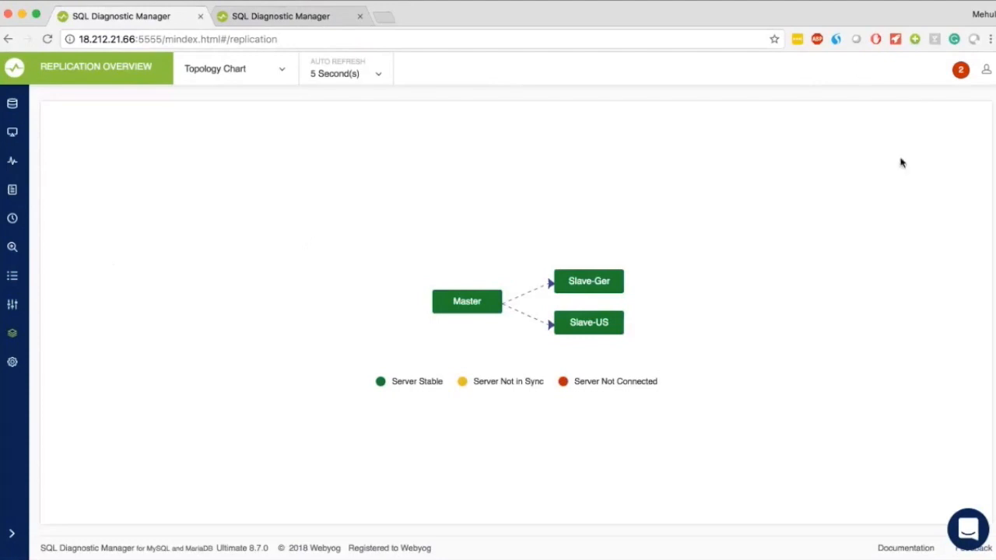
pyautogui.moveTo(717, 334)
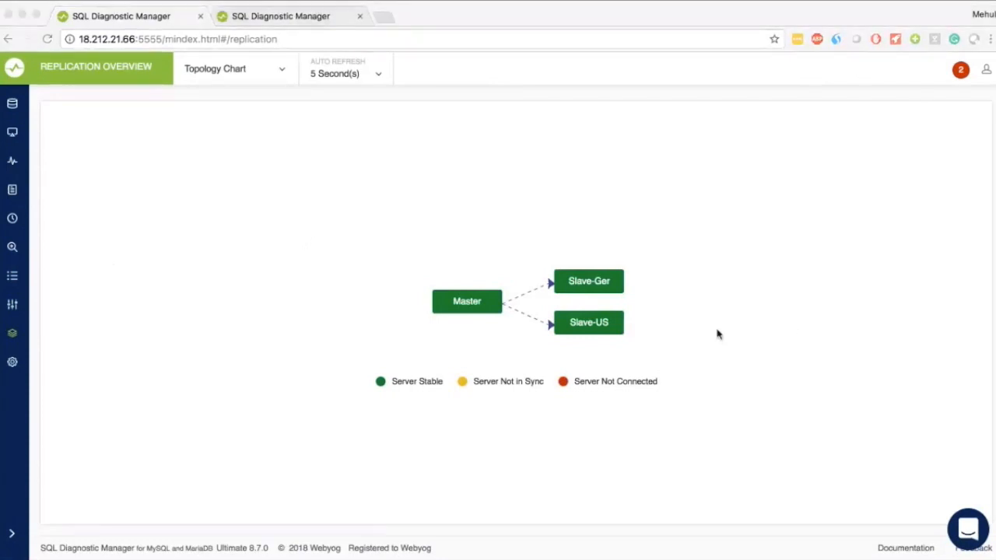